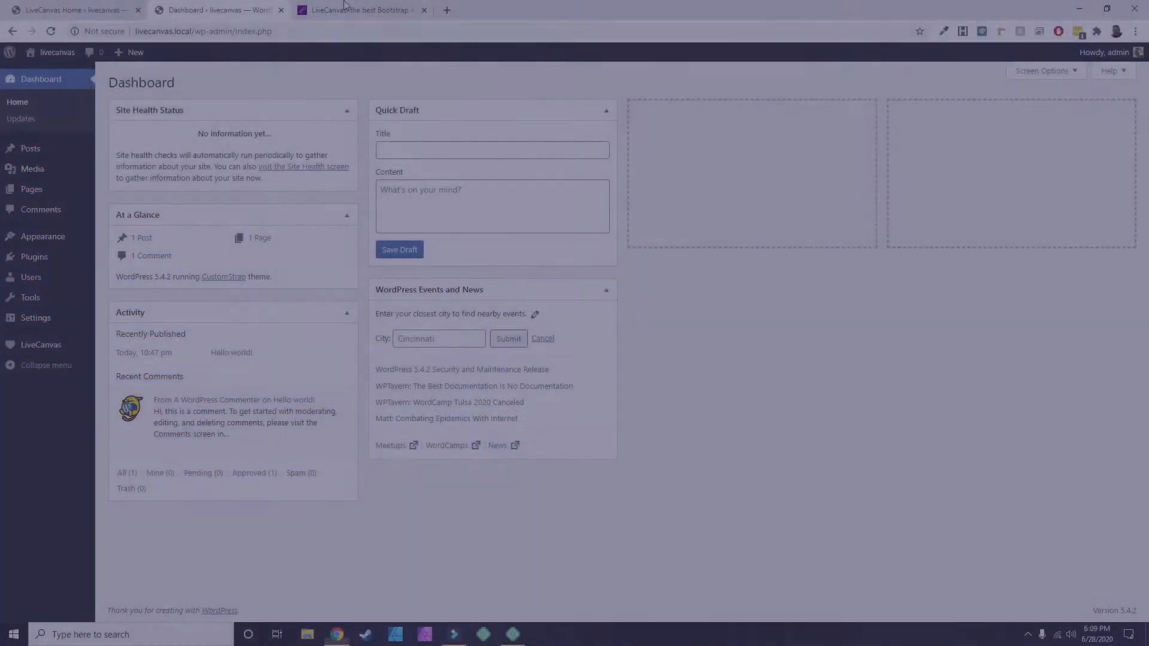
Switch to the livecanvas.com site and look over the homepage hero and first features.
left_click(359, 9)
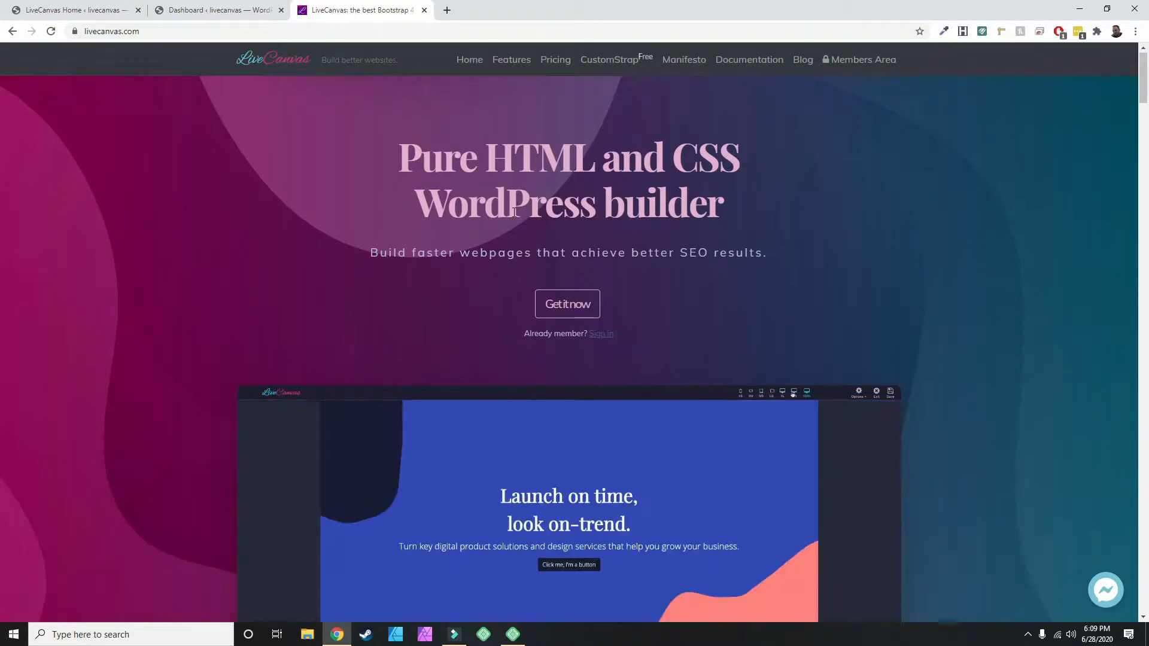
scroll("down", 3)
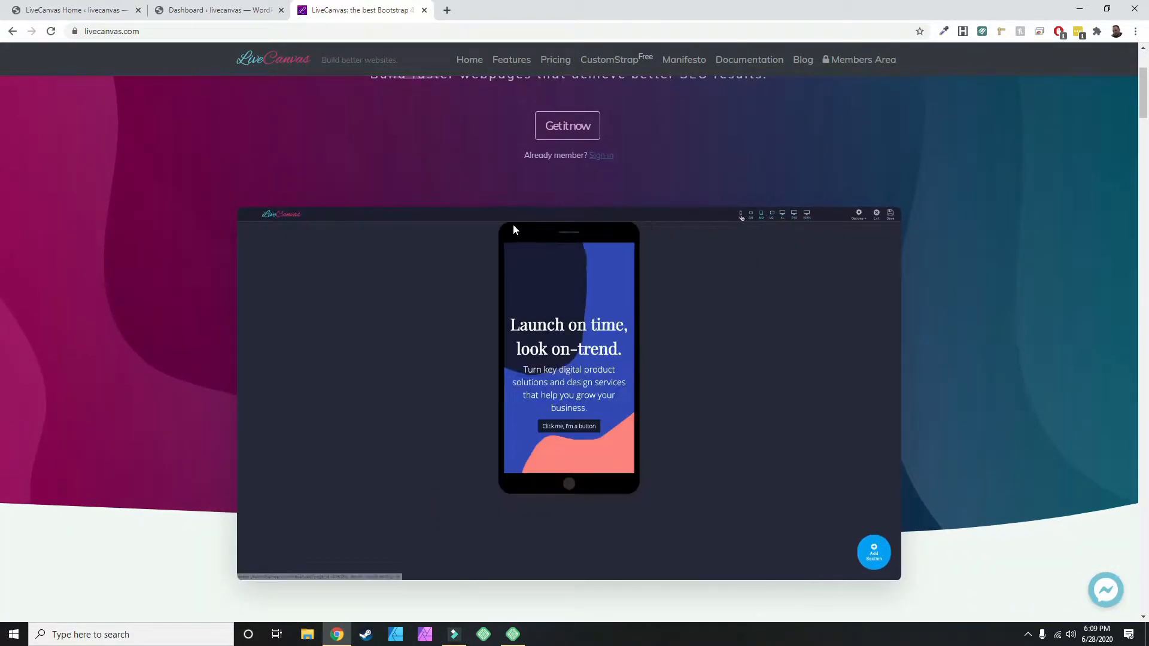
scroll("up", 3)
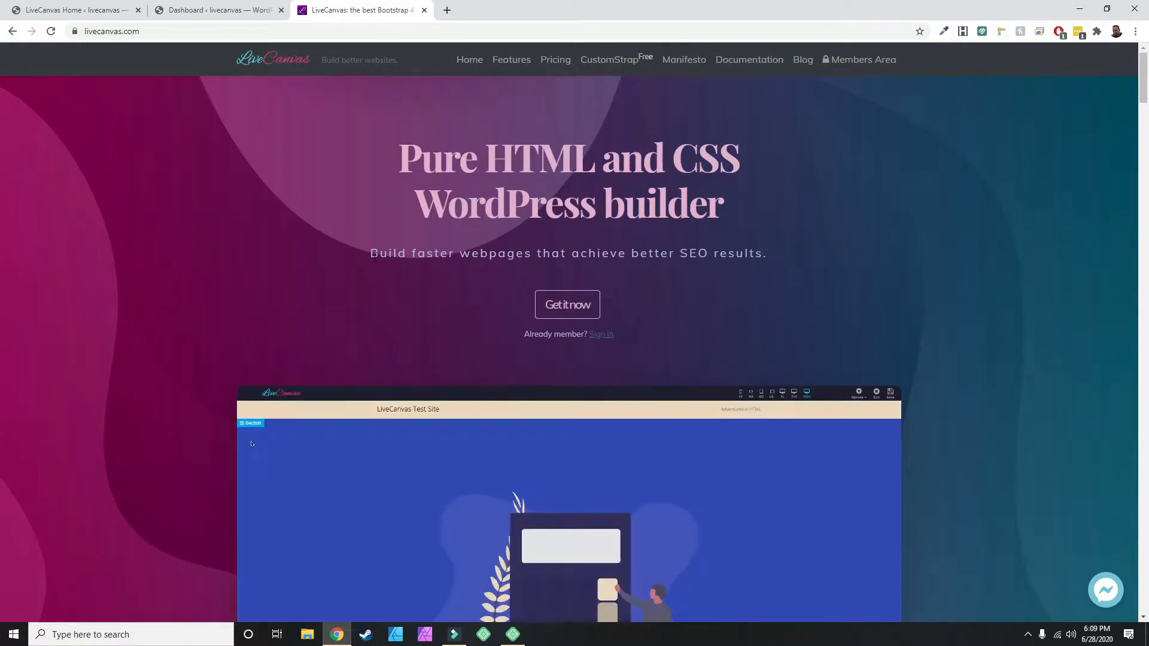
scroll("down", 3)
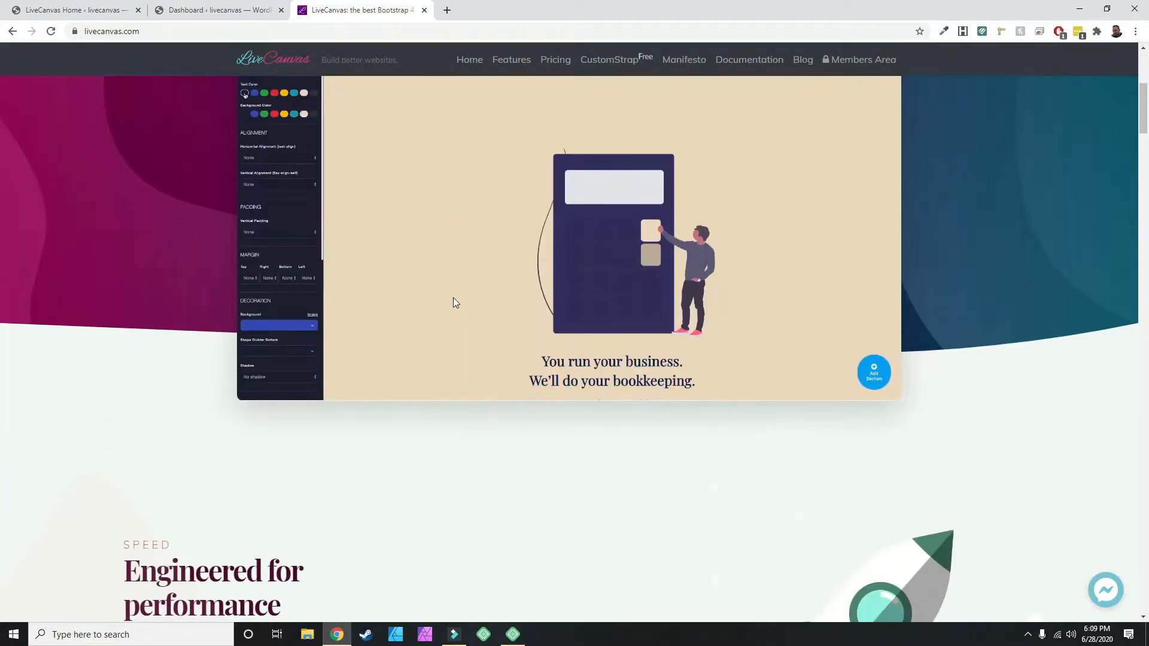
scroll("down", 3)
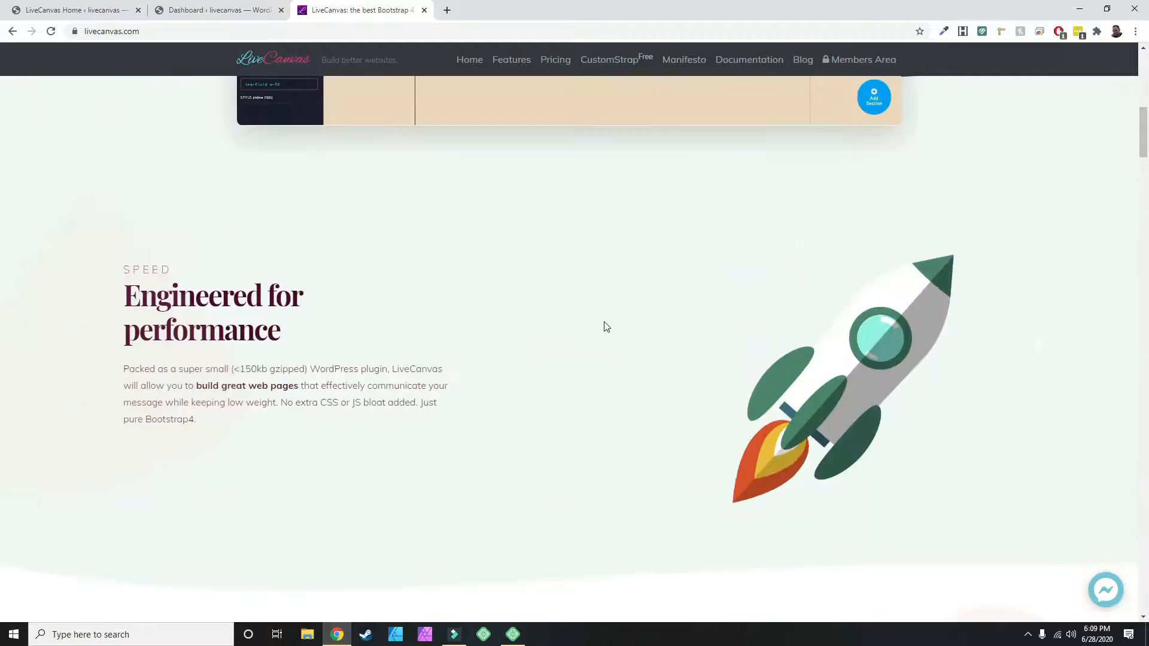
scroll("up", 3)
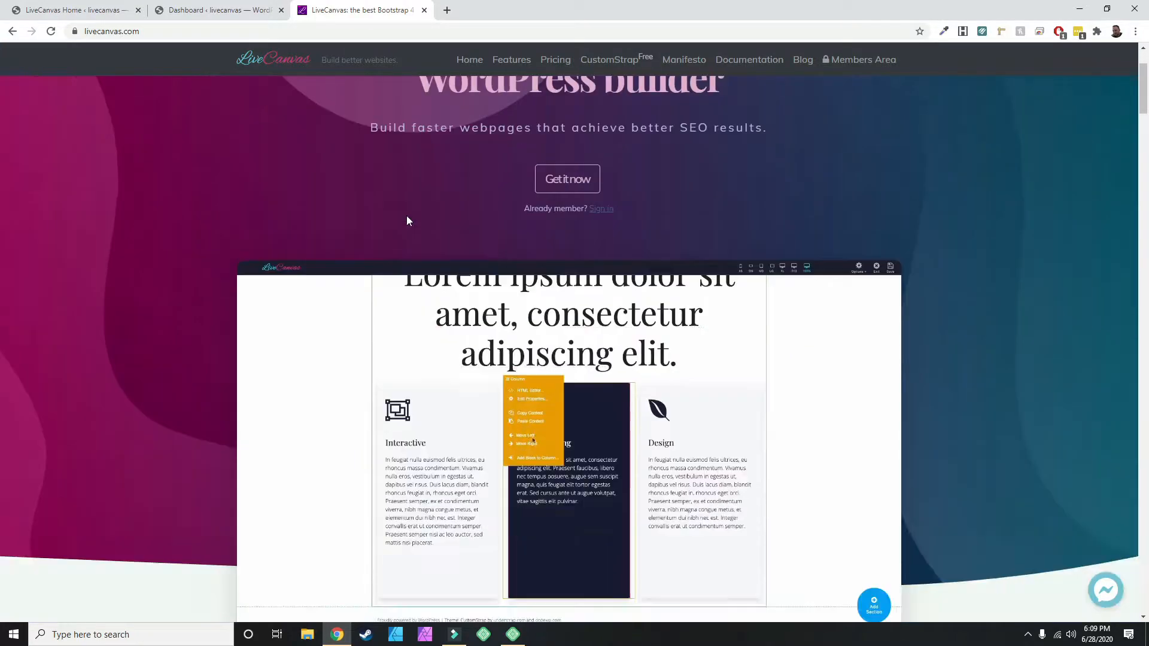
Browse the features list down to the requirements section, then return to the top banner.
scroll("down", 3)
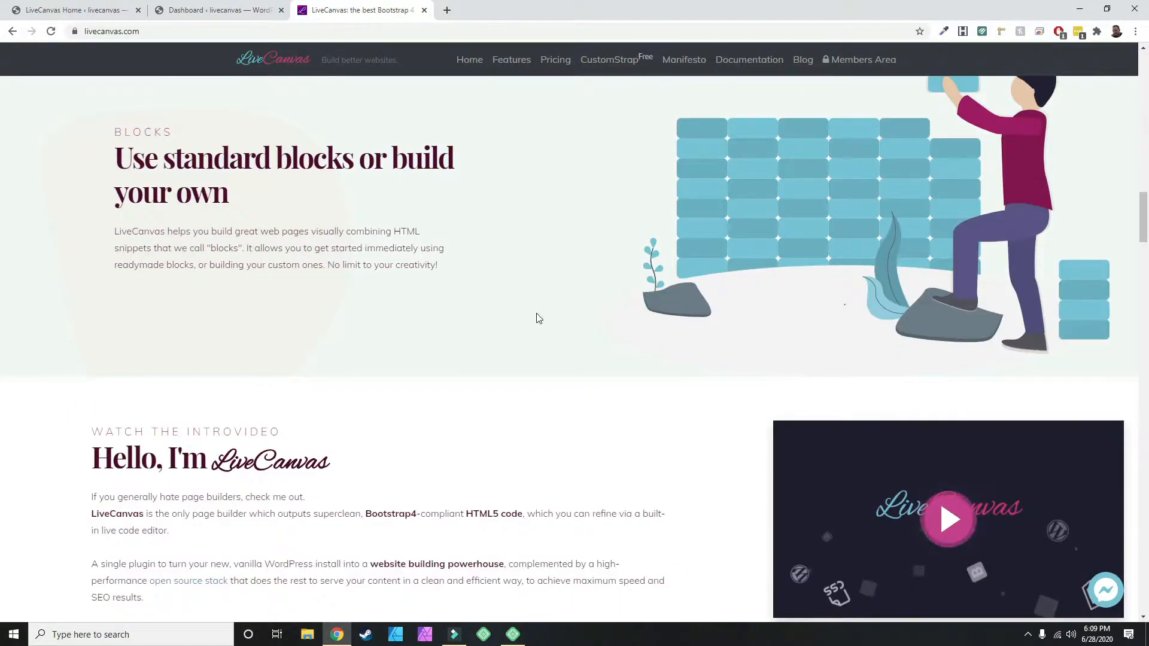
scroll("down", 3)
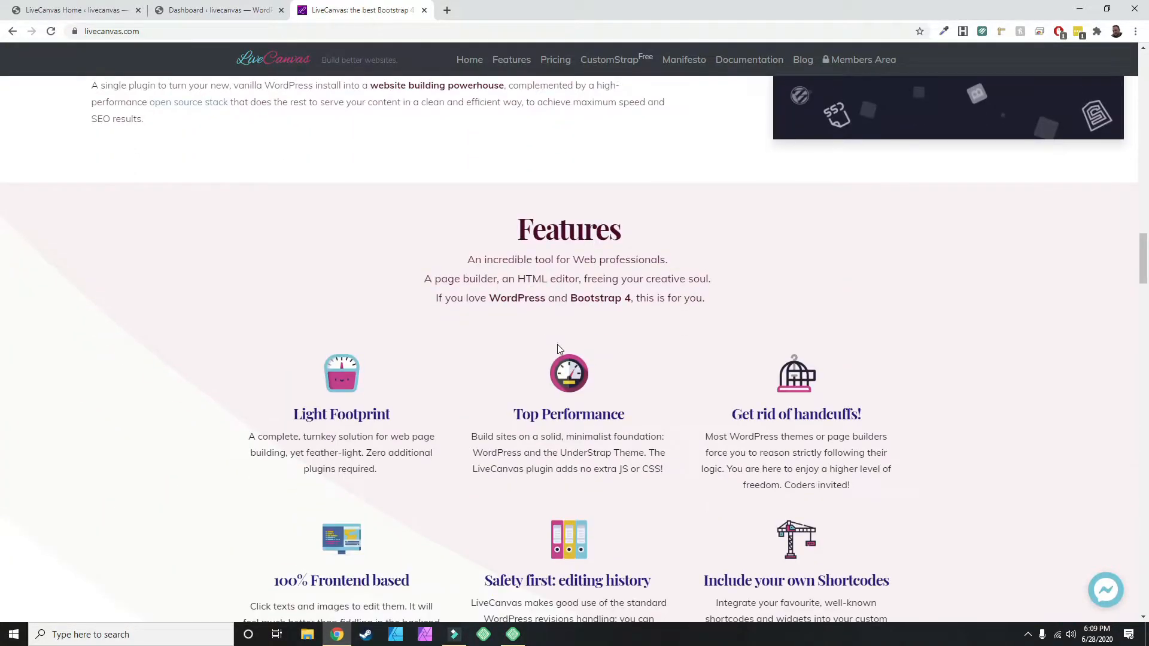
scroll("down", 3)
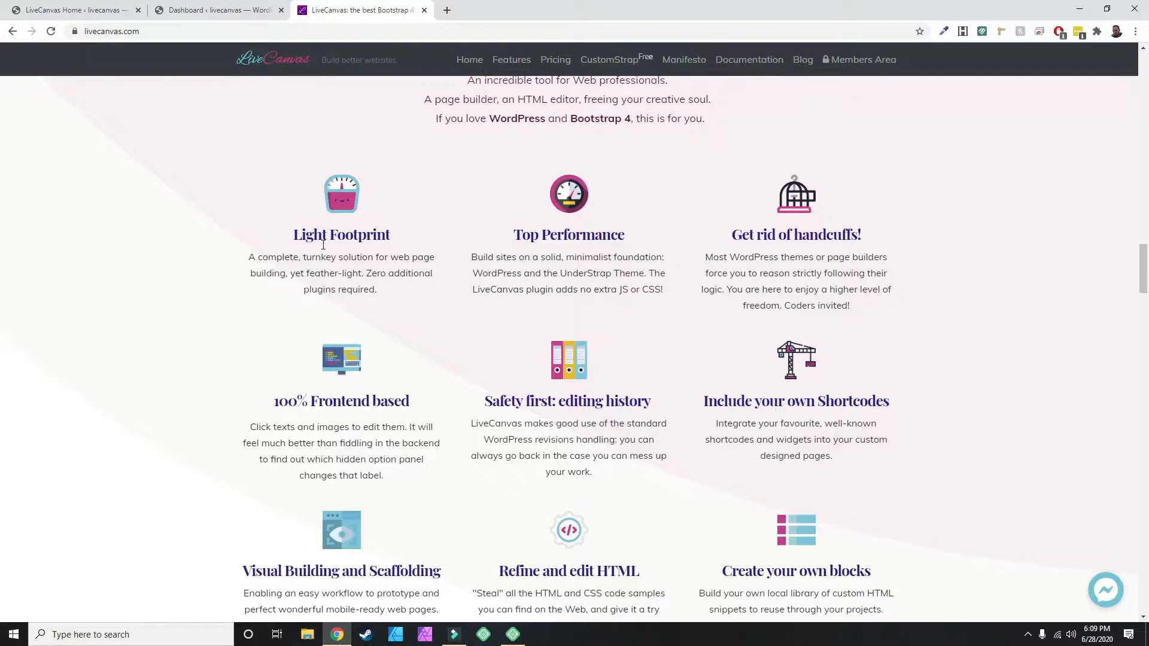
scroll("down", 3)
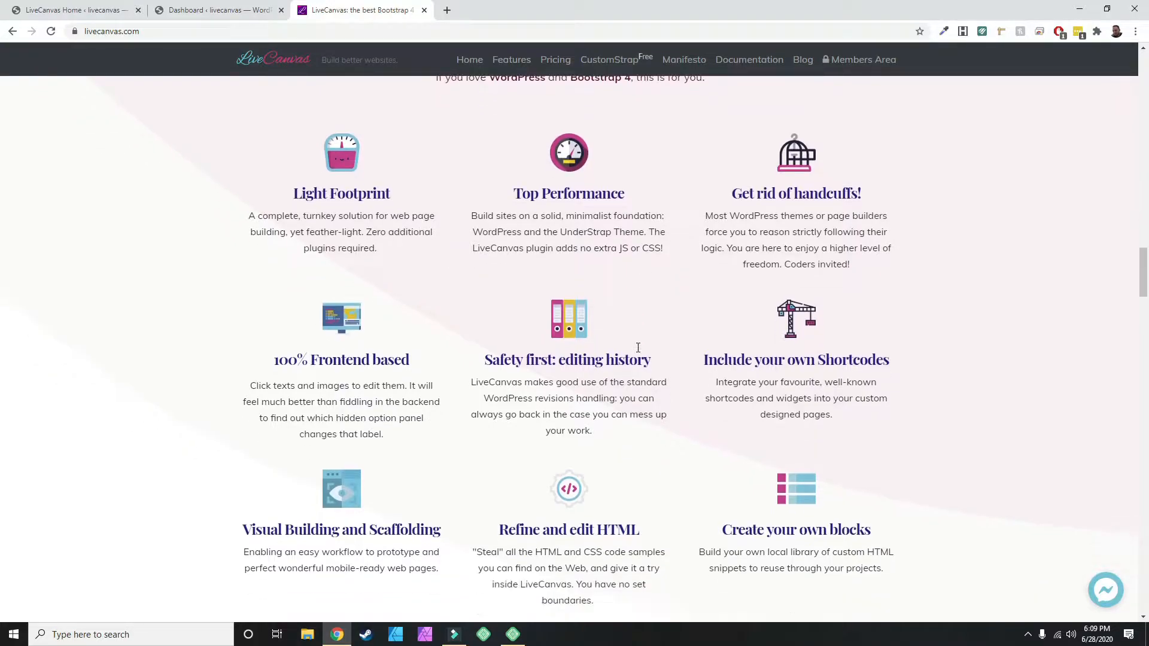
scroll("down", 3)
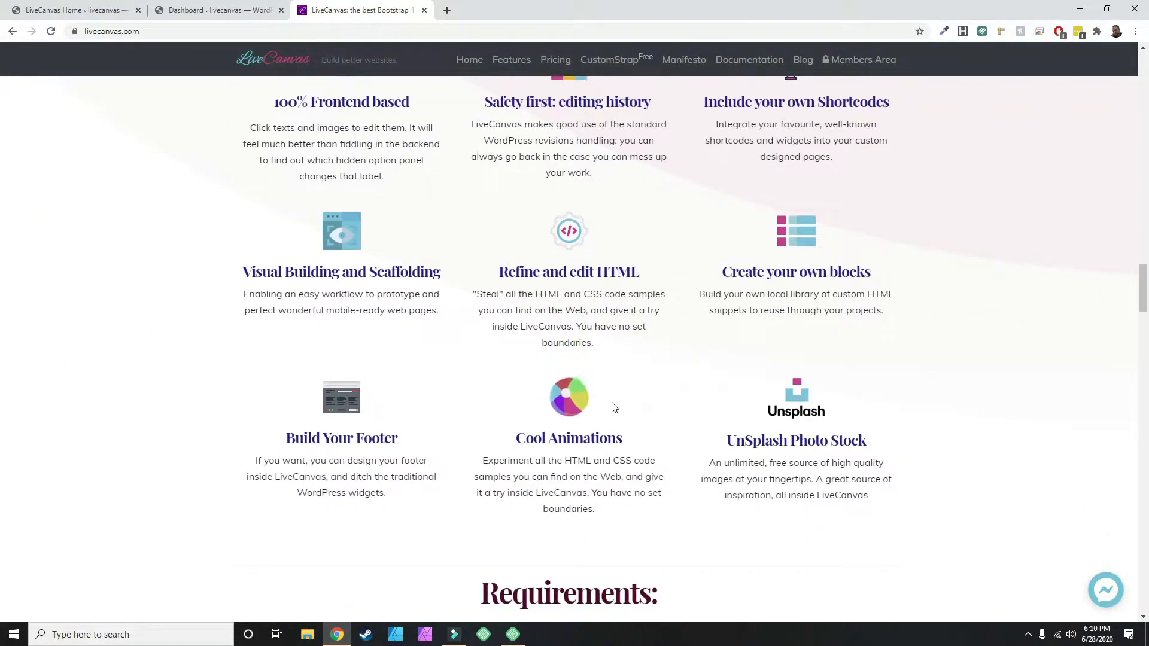
mouse_move(413, 410)
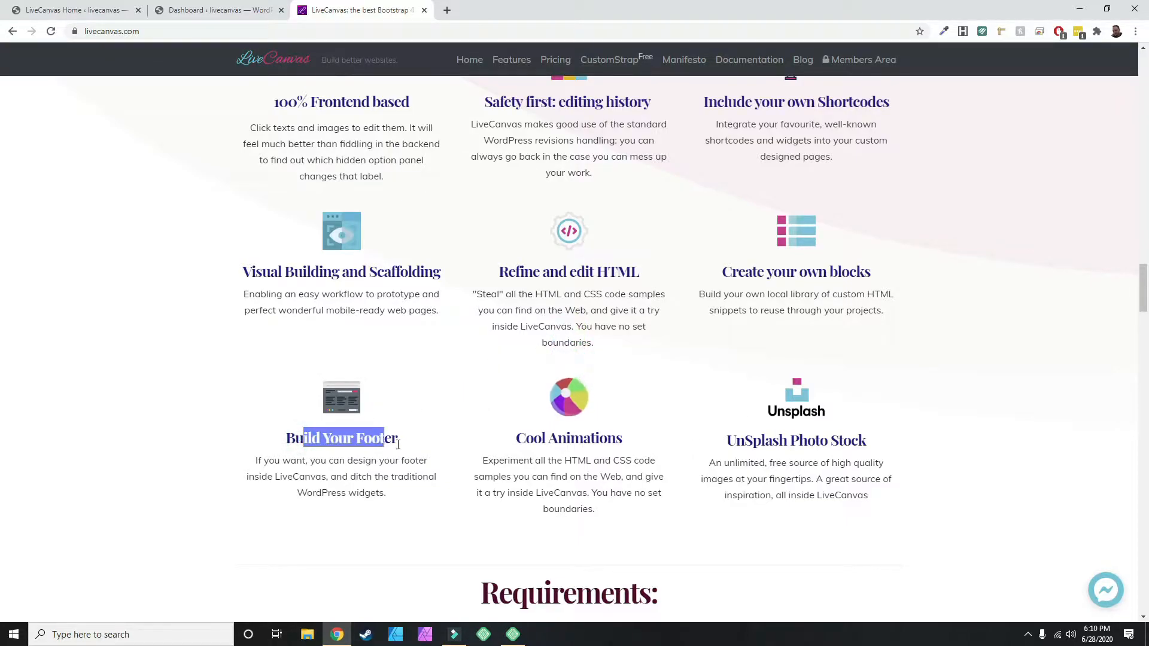
scroll("down", 3)
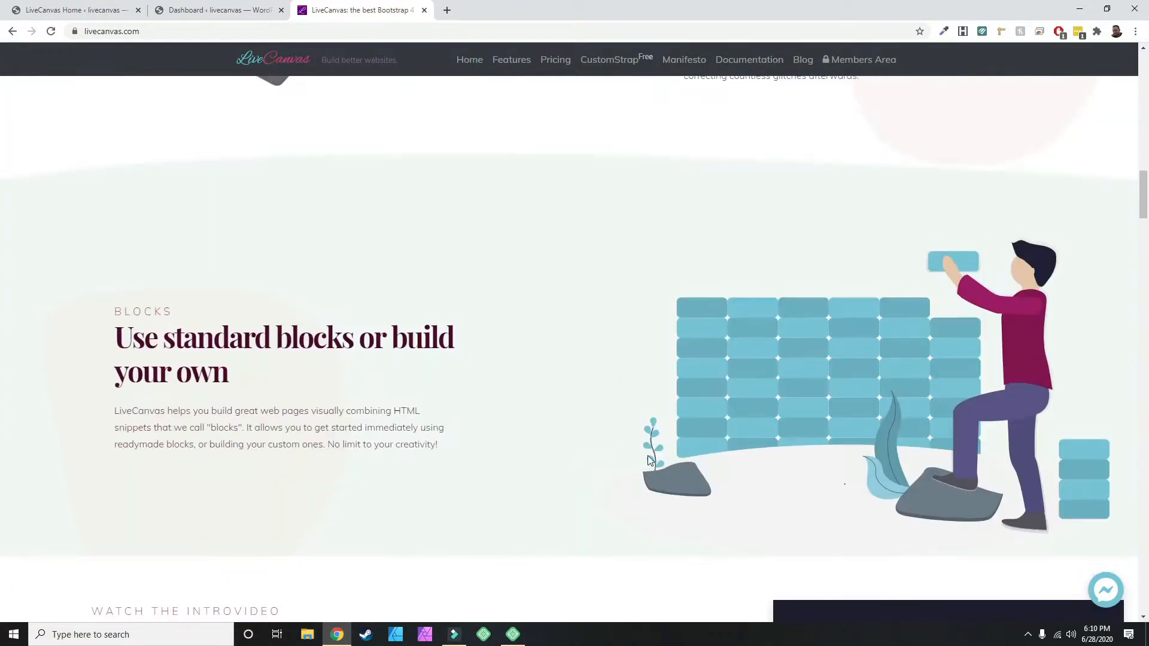
scroll("up", 3)
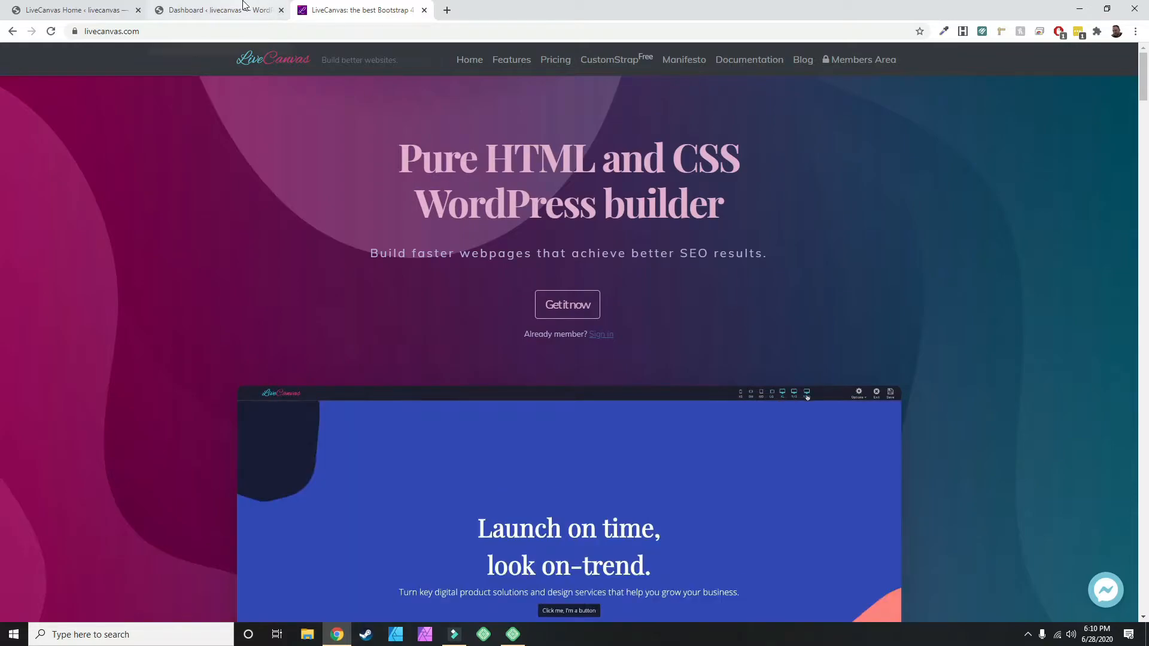
From the WordPress dashboard's LiveCanvas > Home page, launch the header editor.
left_click(214, 10)
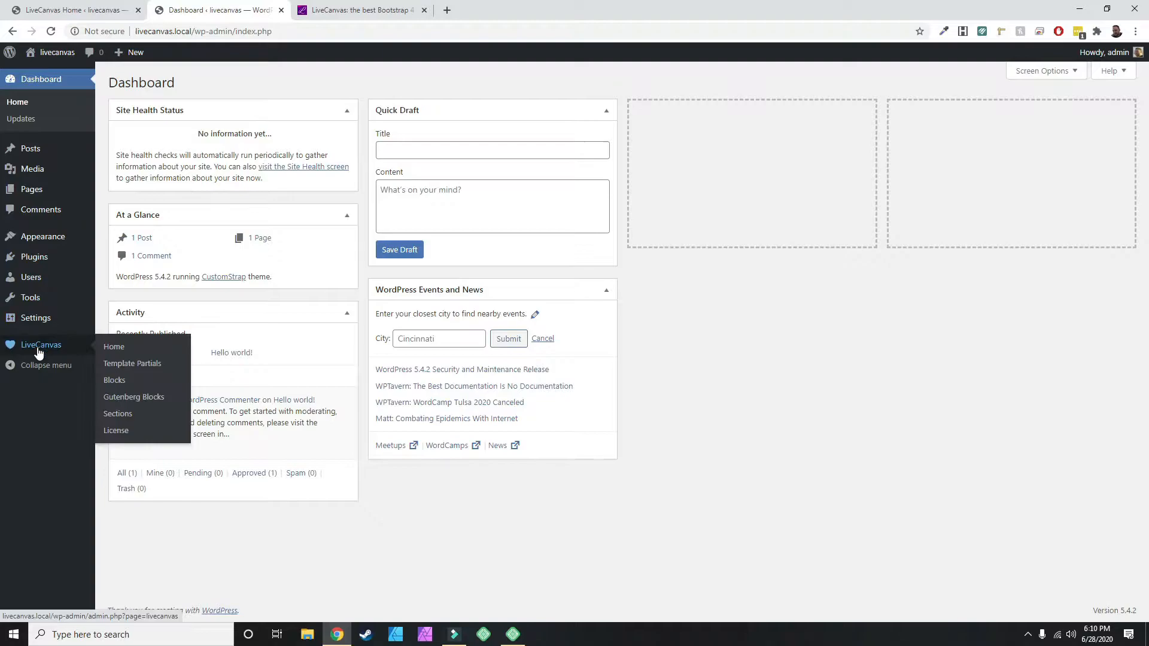
mouse_move(132, 363)
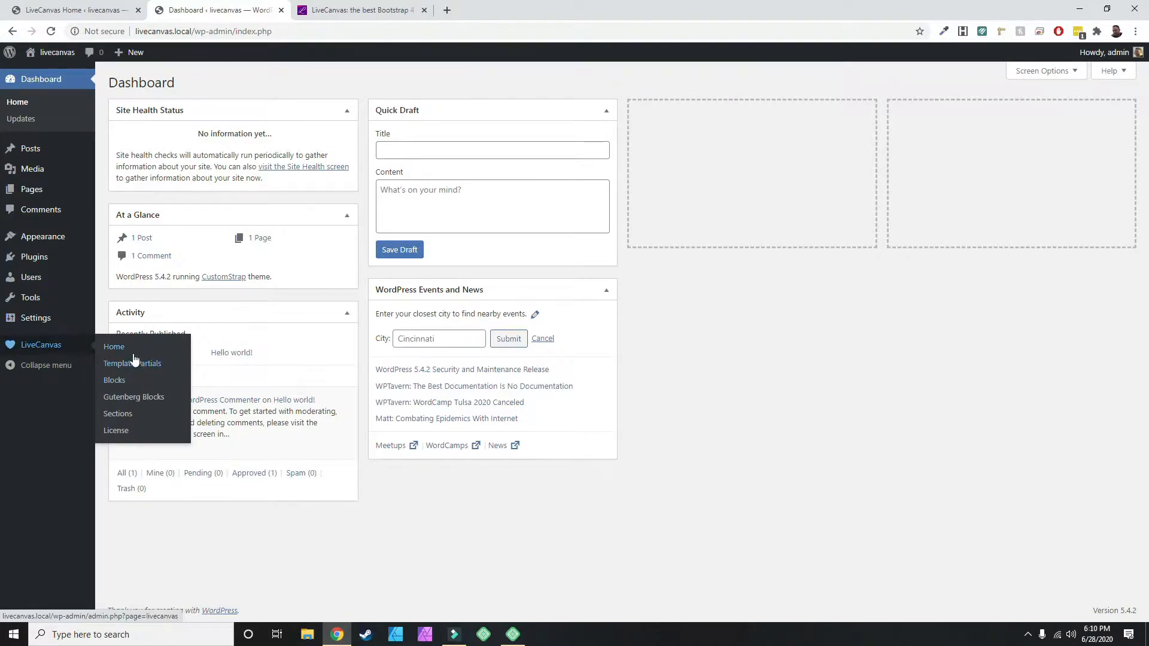
left_click(114, 347)
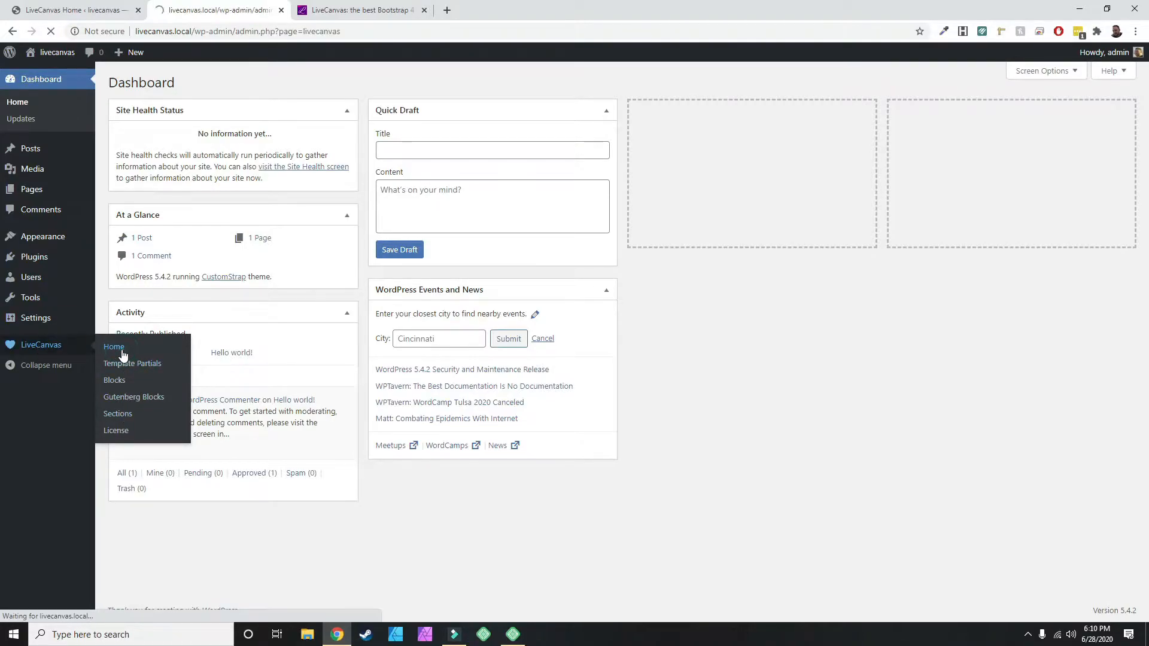
left_click(113, 347)
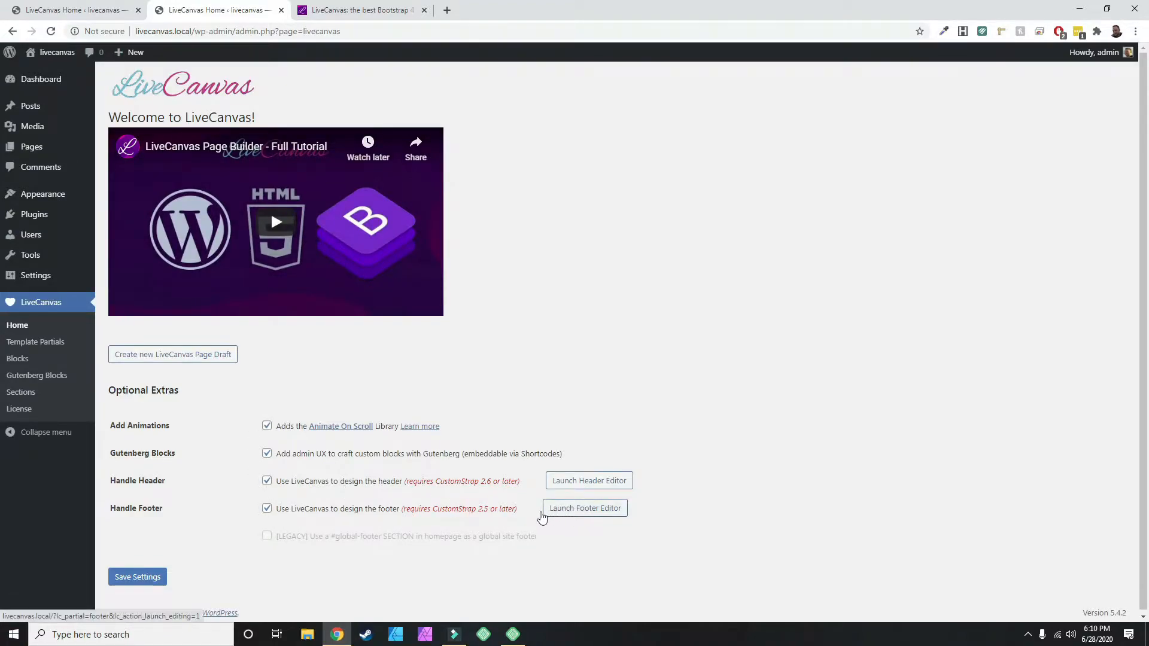
left_click(588, 482)
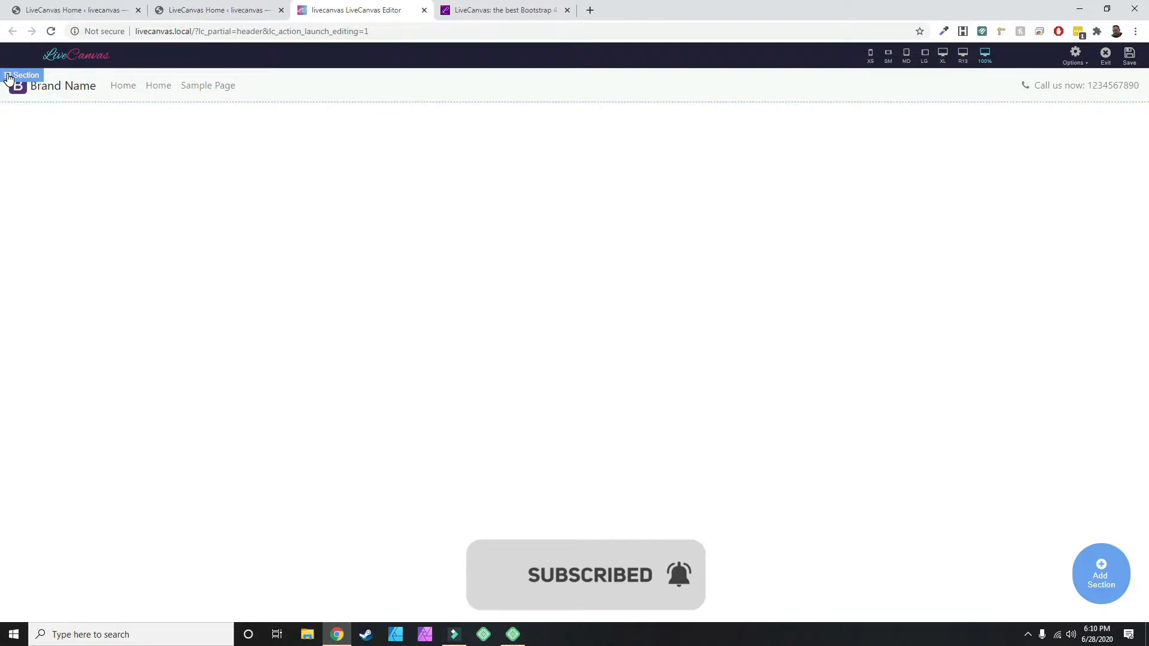
Change the header's brand text from 'Brand Name' to 'Company Name'.
left_click(16, 85)
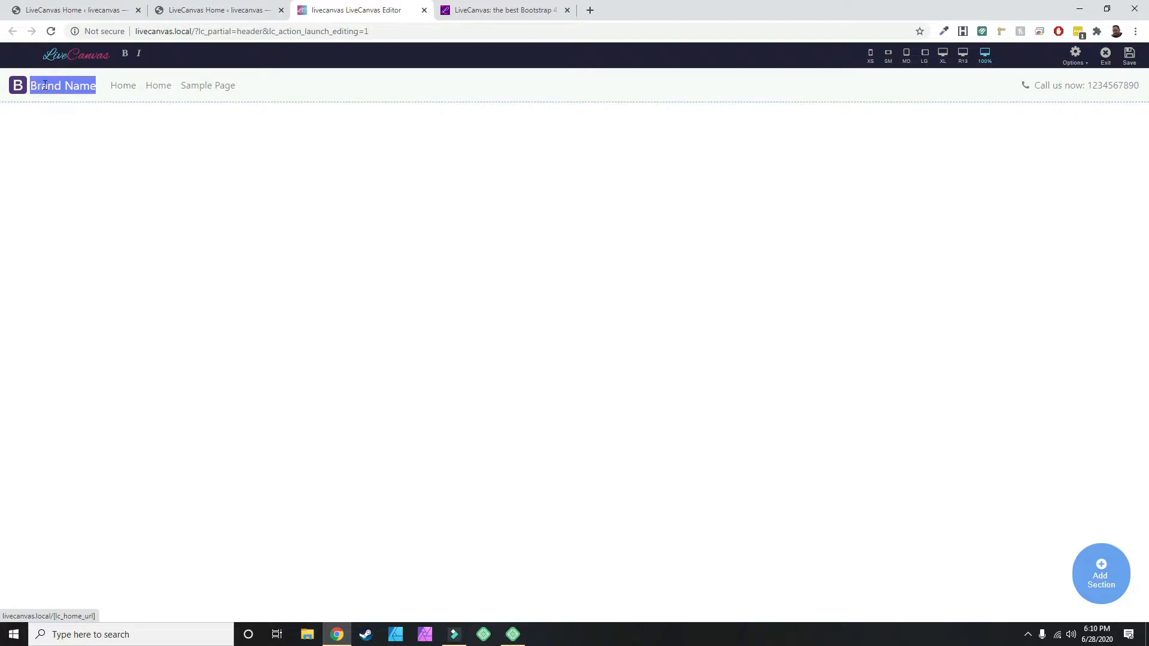
type("Company Name")
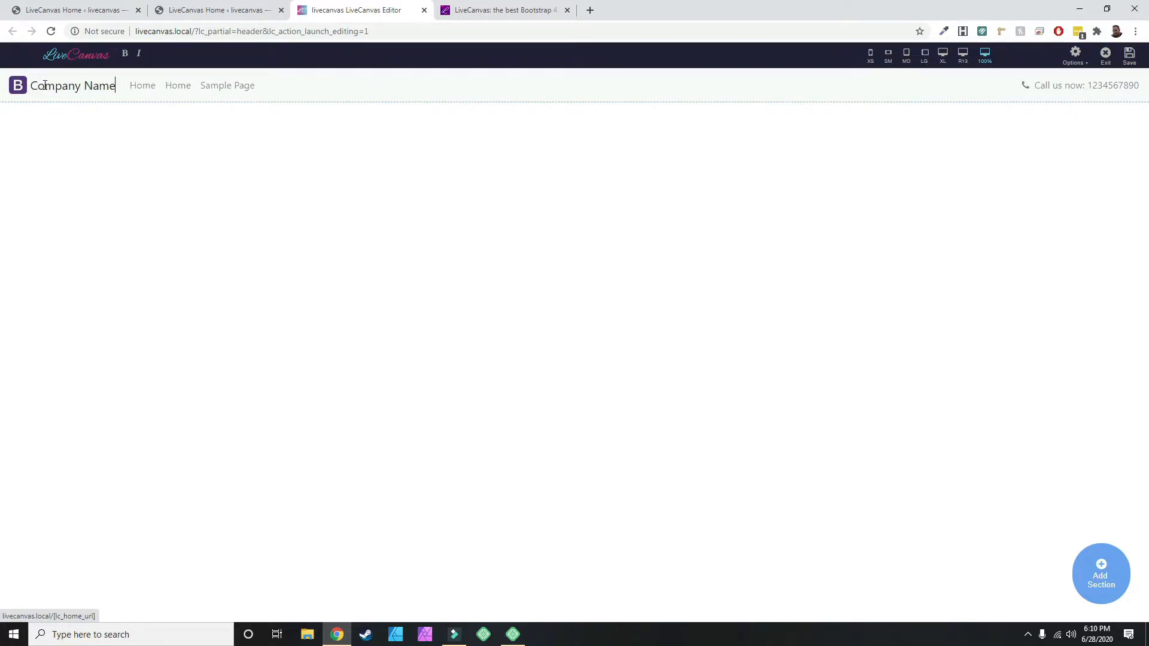
mouse_move(228, 85)
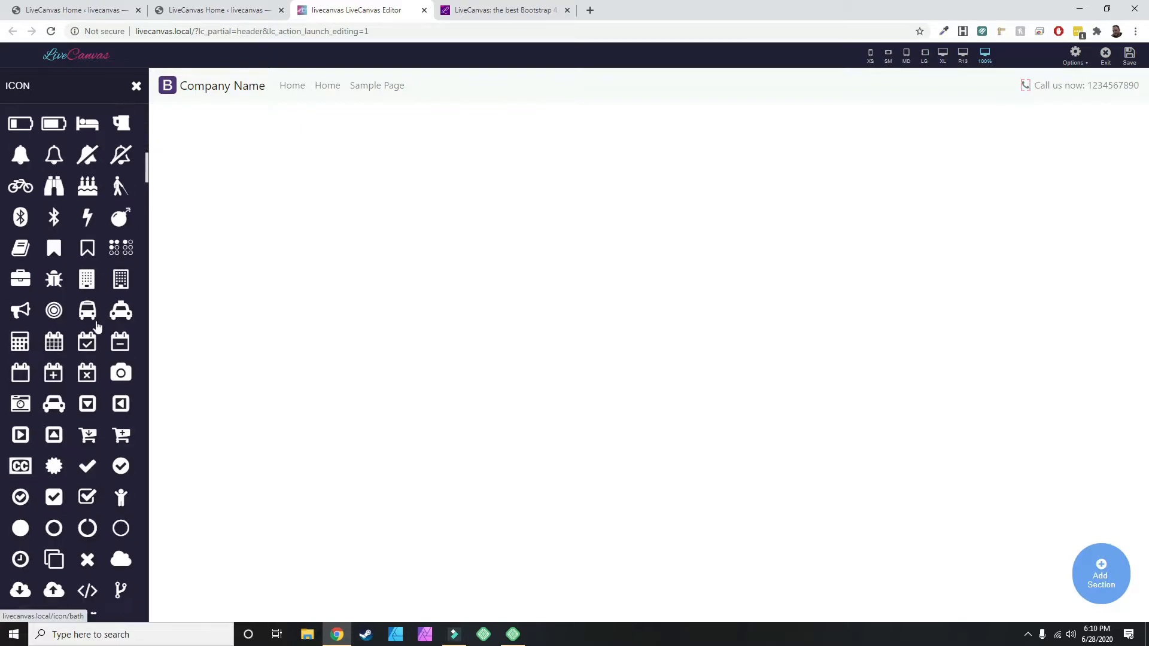
Search the icon panel for 'phone' and set the call-us icon to fa-phone-square.
scroll("down", 3)
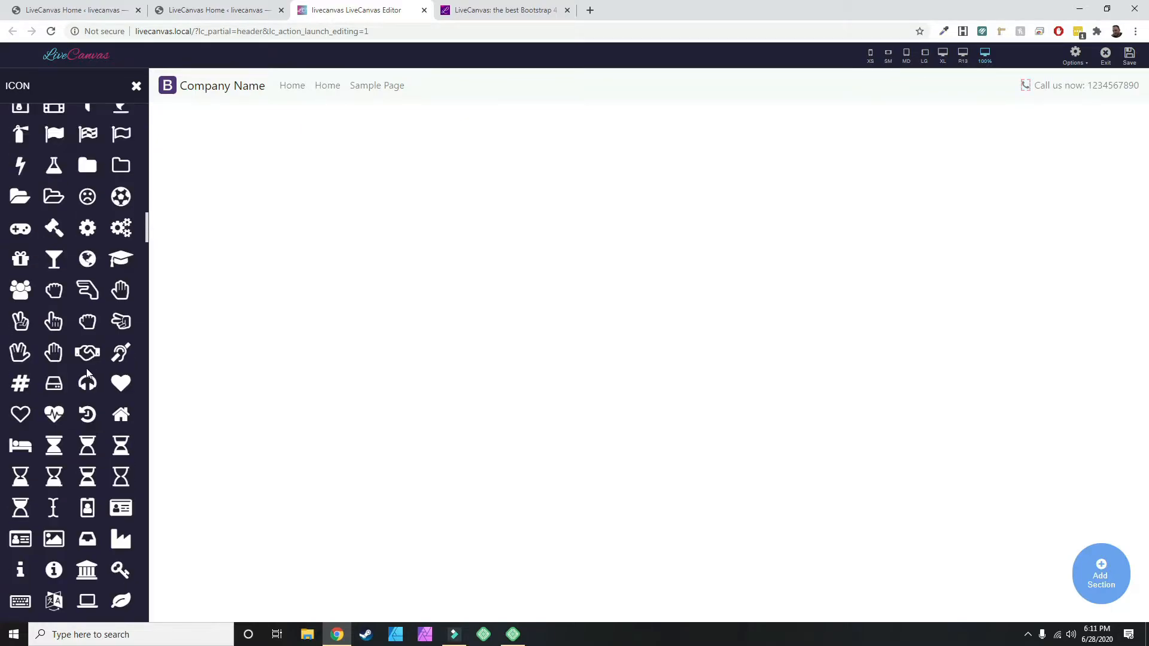
scroll("up", 3)
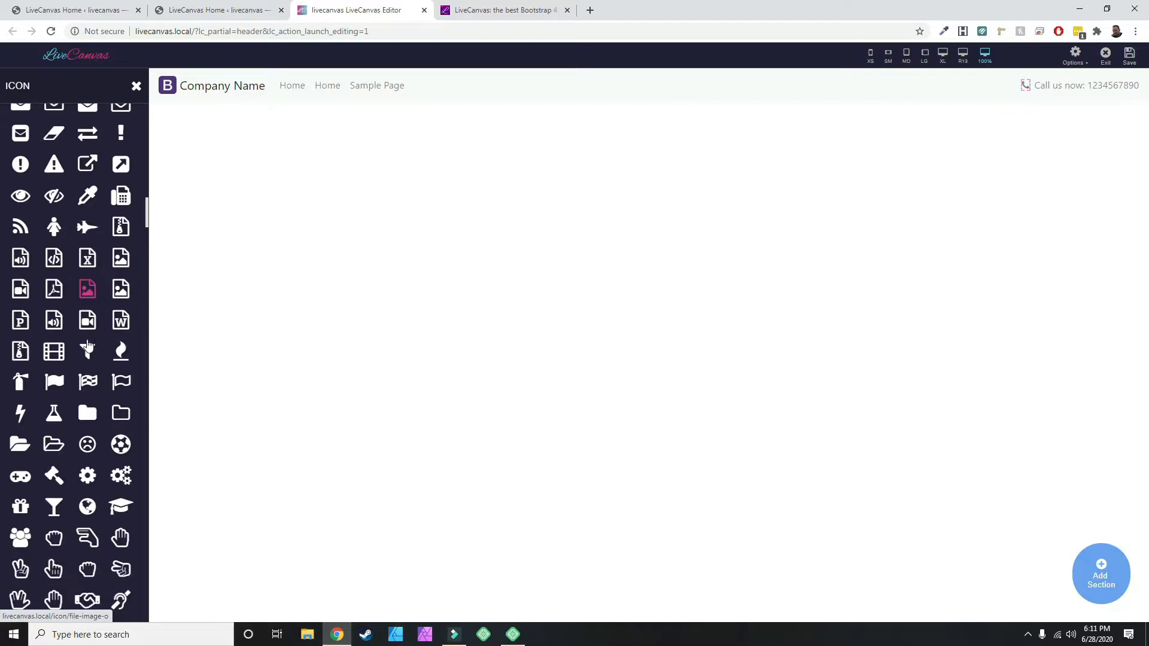
scroll("up", 3)
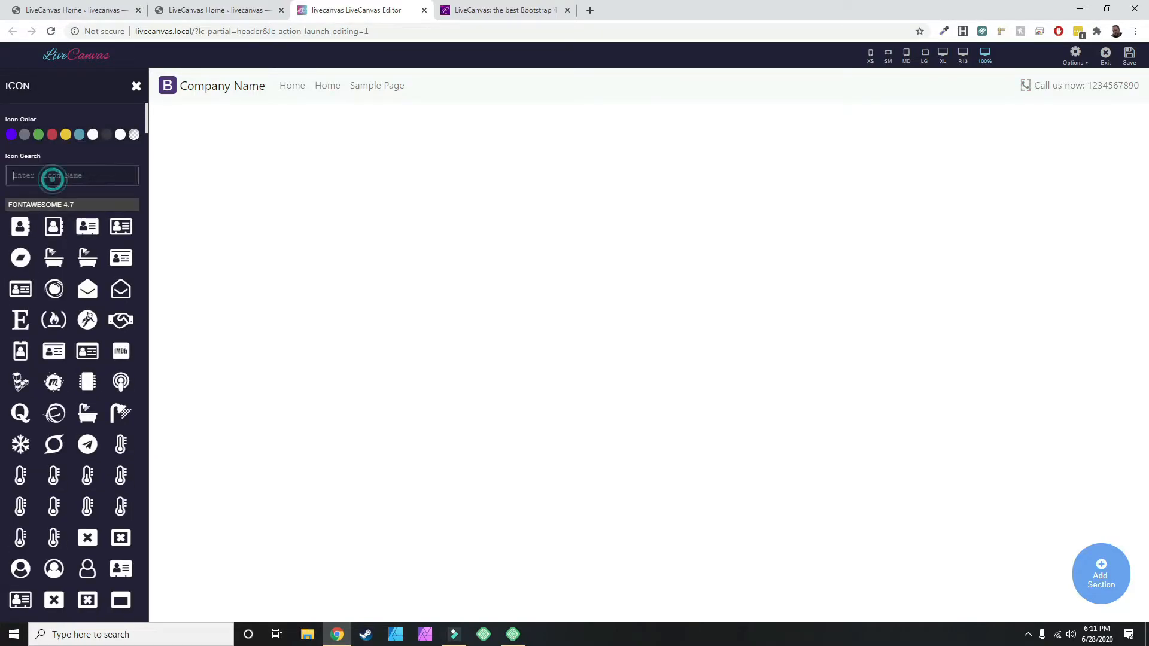
type("phone")
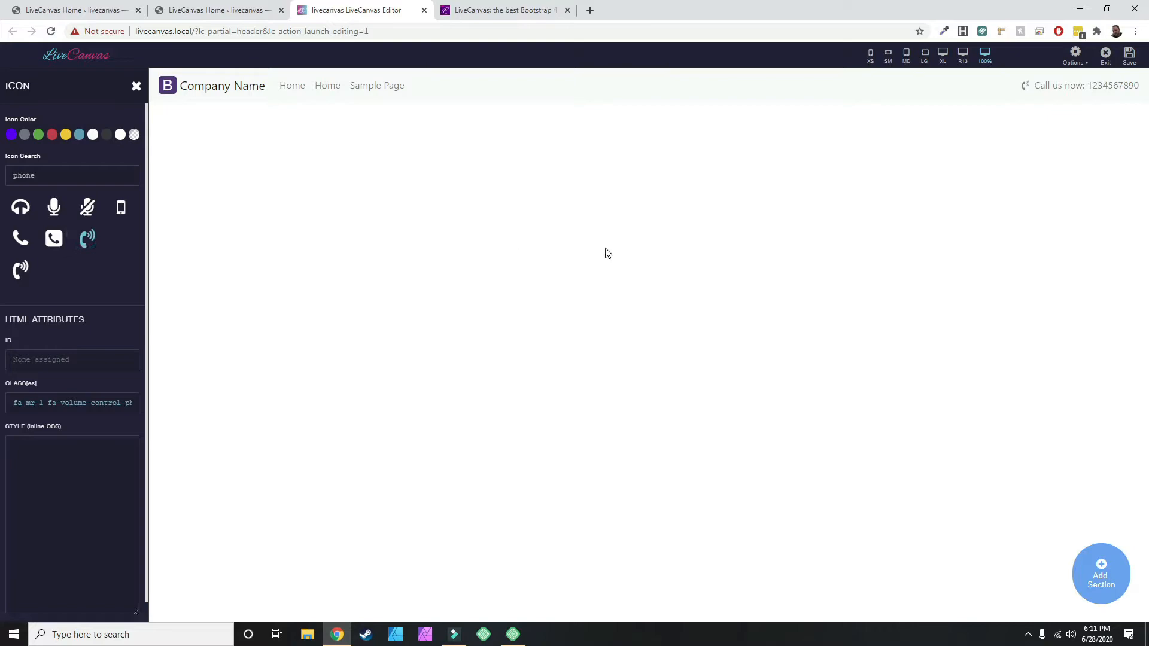
left_click(119, 207)
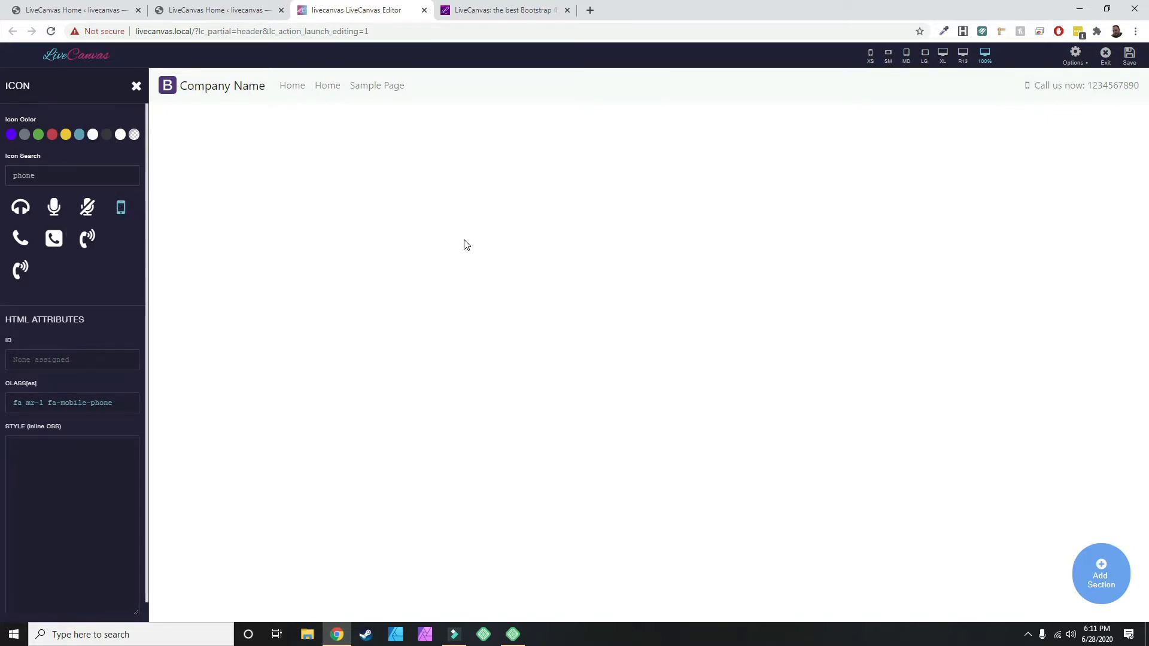
mouse_move(86, 261)
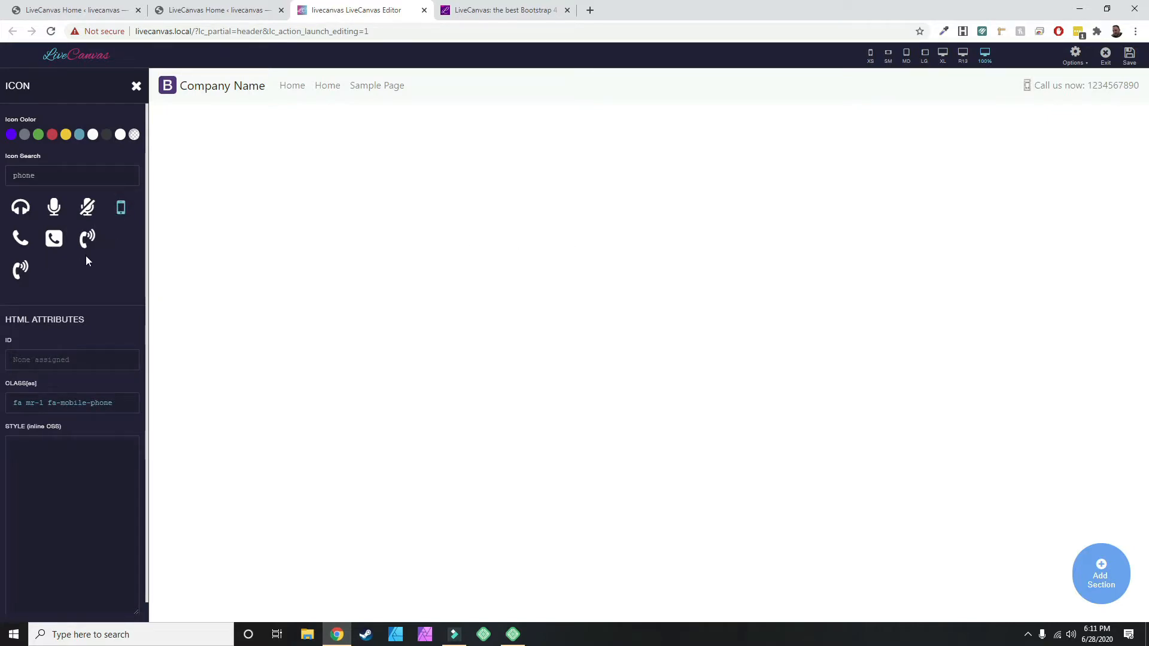
left_click(88, 237)
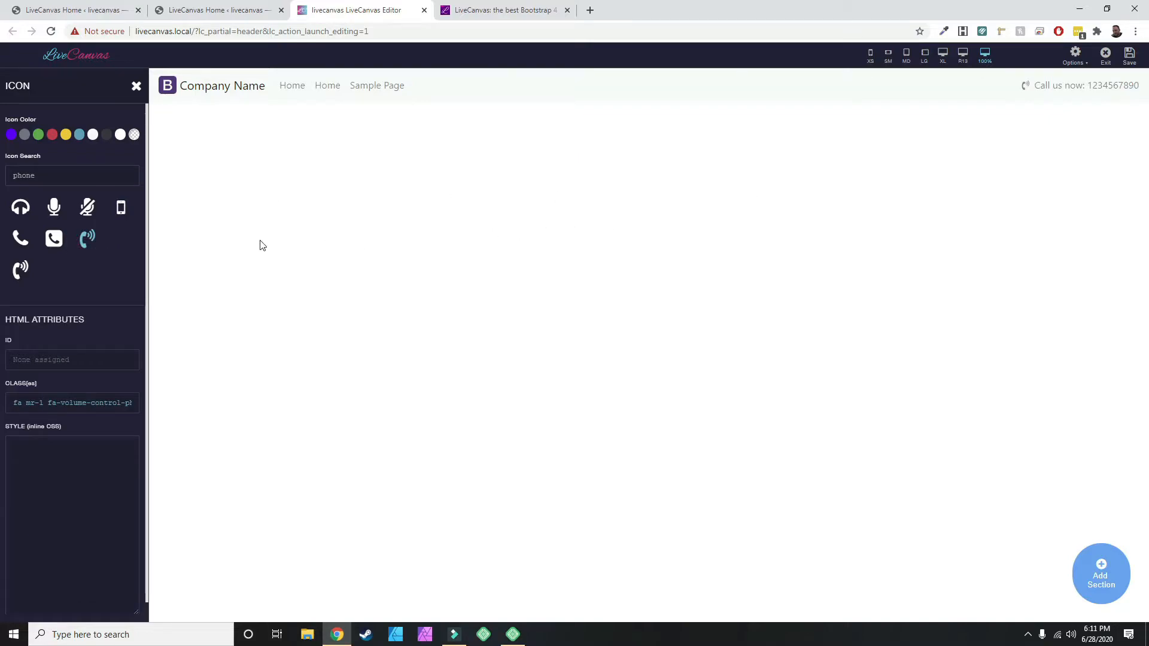
left_click(54, 238)
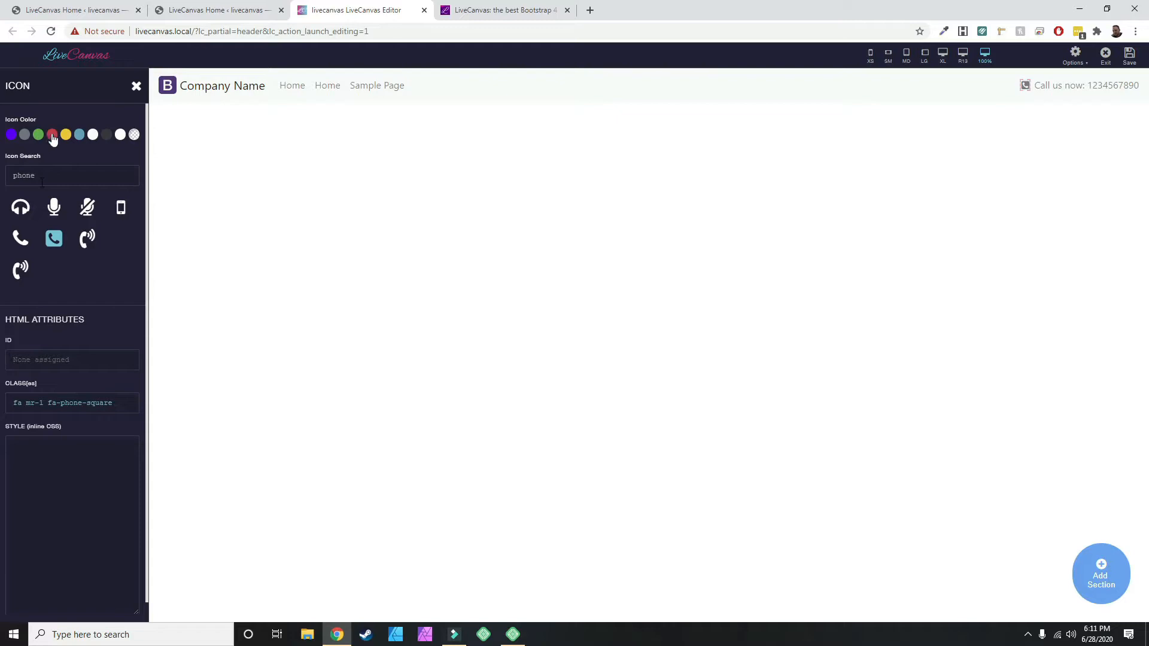
Colour the phone icon purple and bring up the header section's actions menu.
left_click(52, 134)
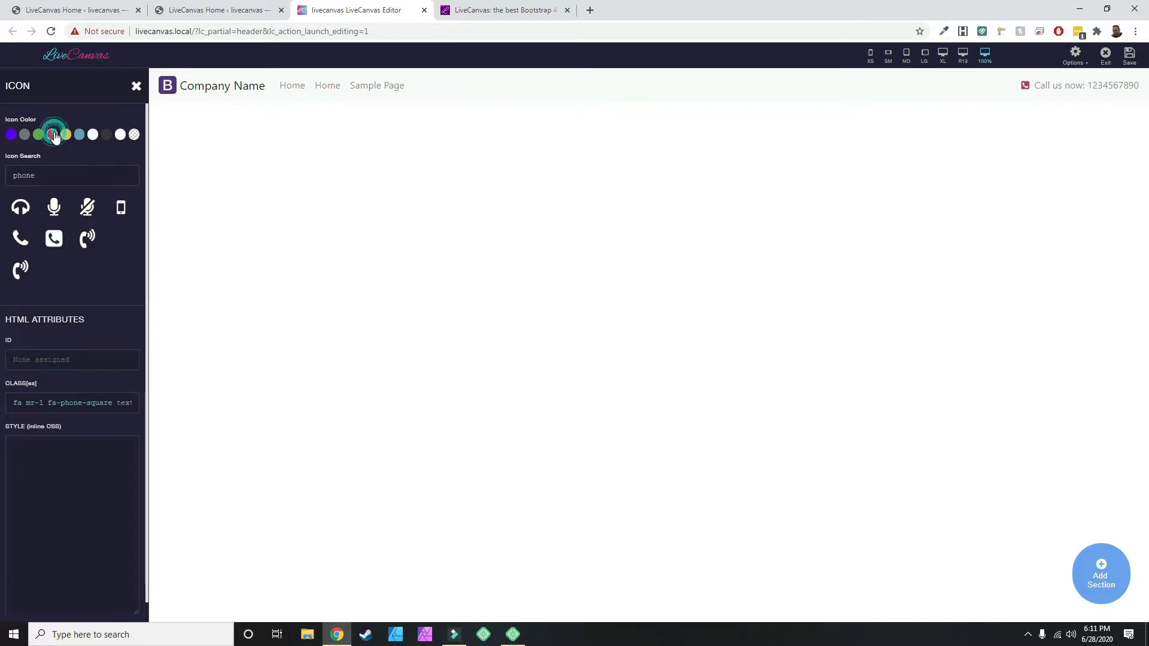
left_click(52, 134)
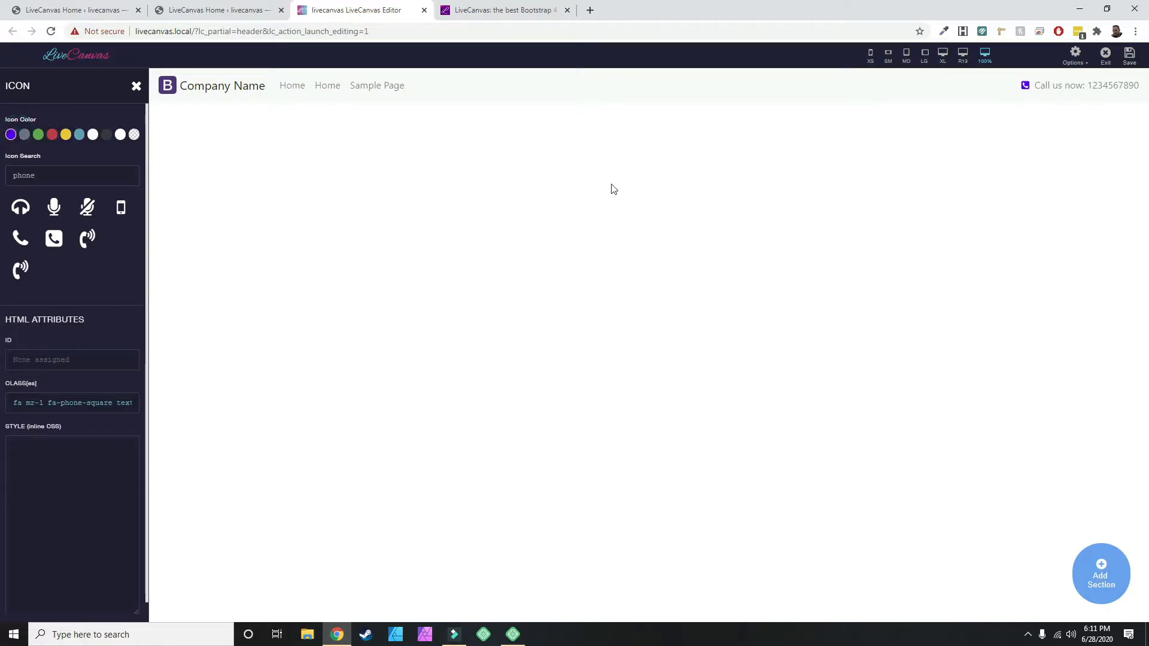
left_click(137, 86)
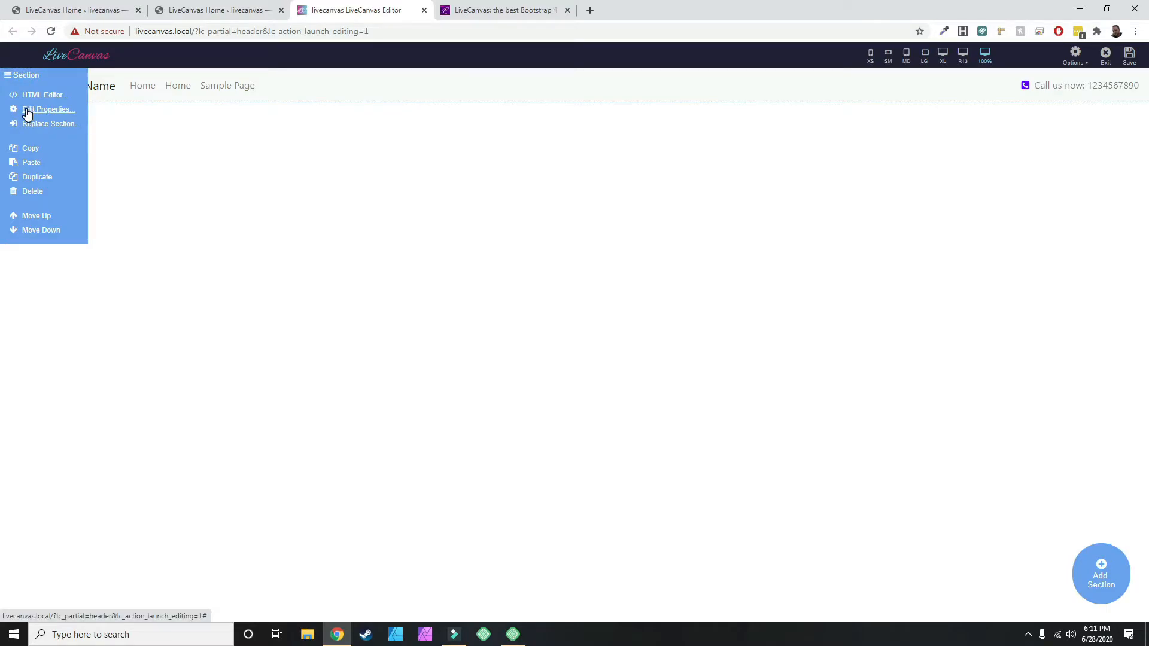
In the section's HTML editor, change the navbar call-us number to 77777777.
left_click(43, 95)
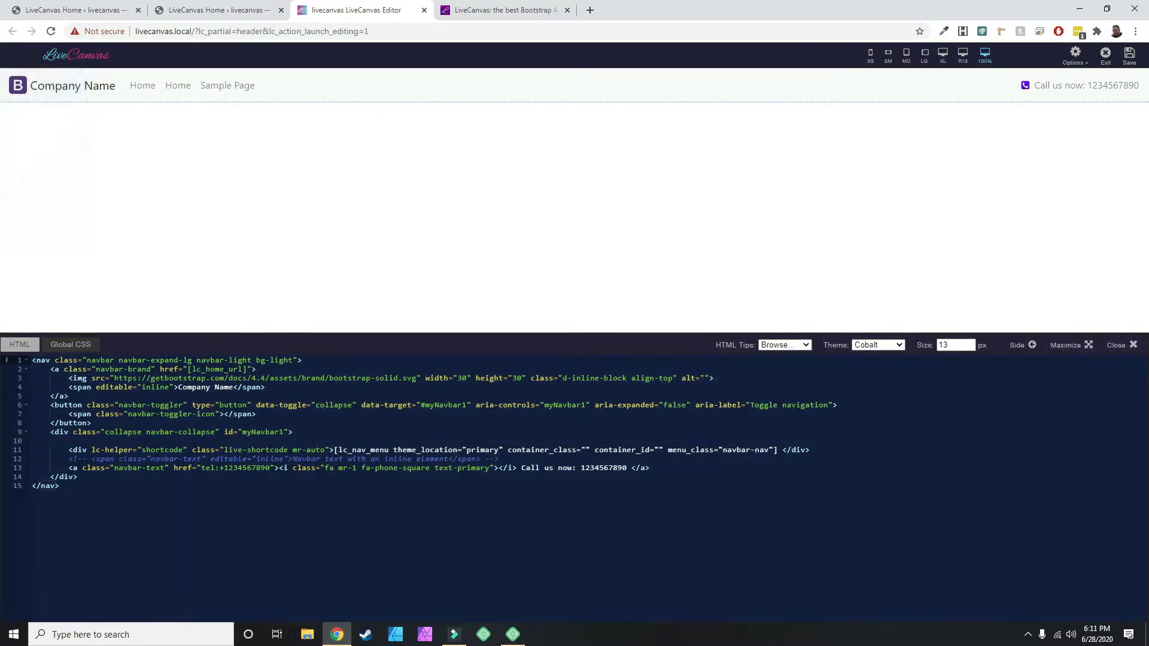
double_click(597, 468)
type("7777777")
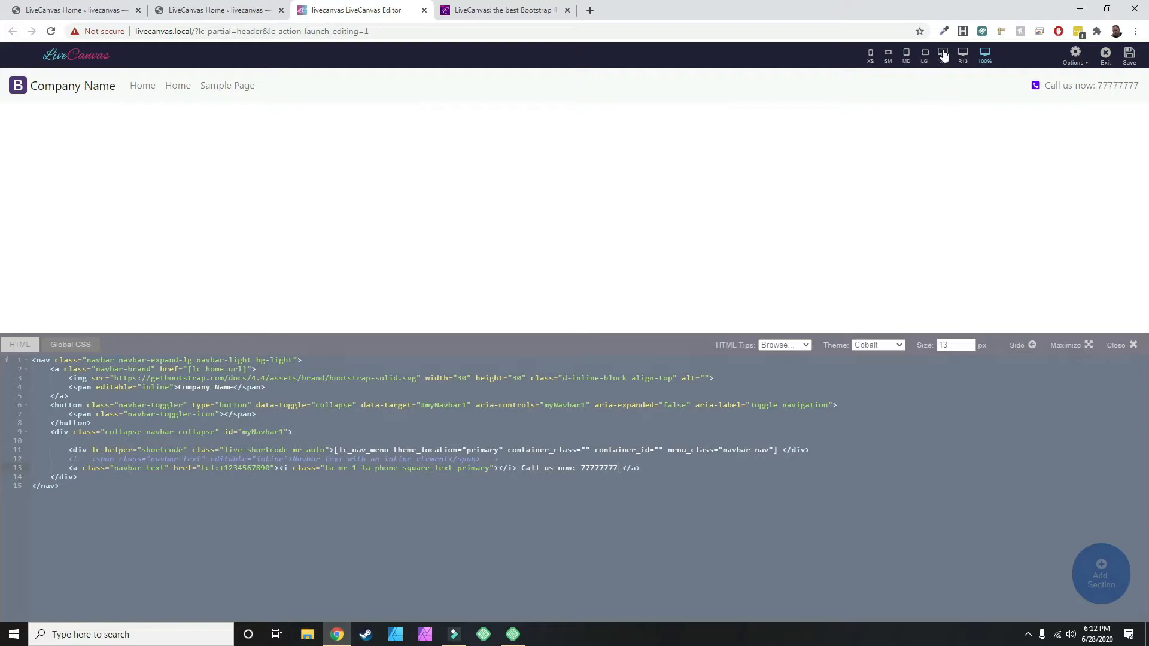
Preview the header at LG, MD and XS widths to check the collapsed hamburger navigation.
left_click(943, 54)
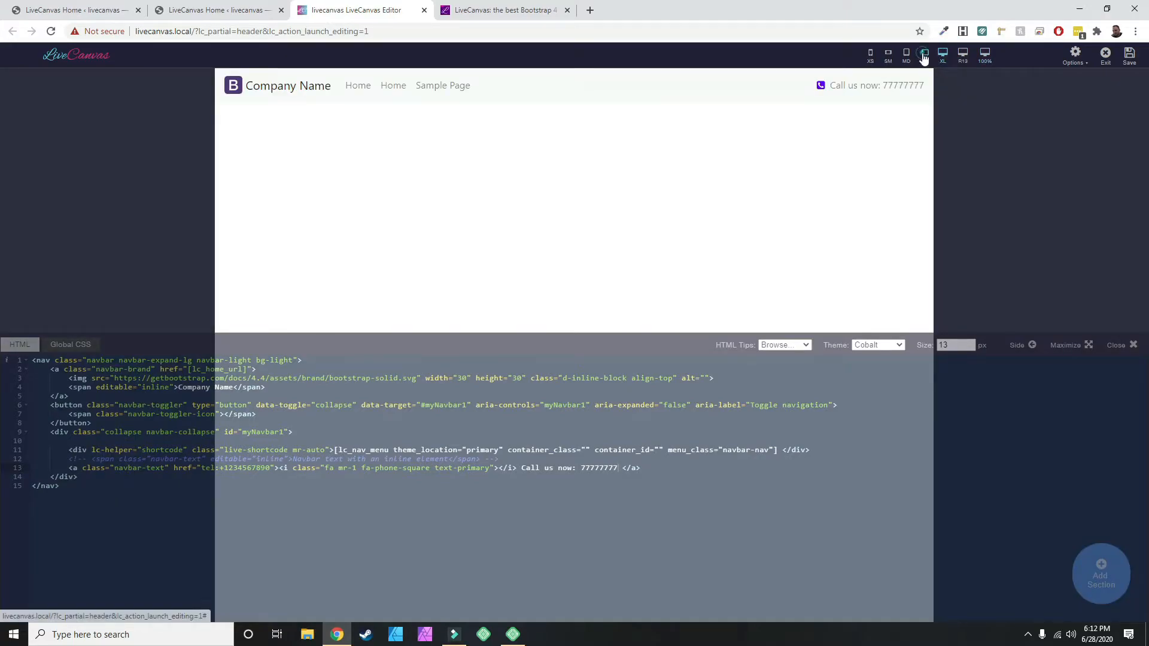
left_click(906, 53)
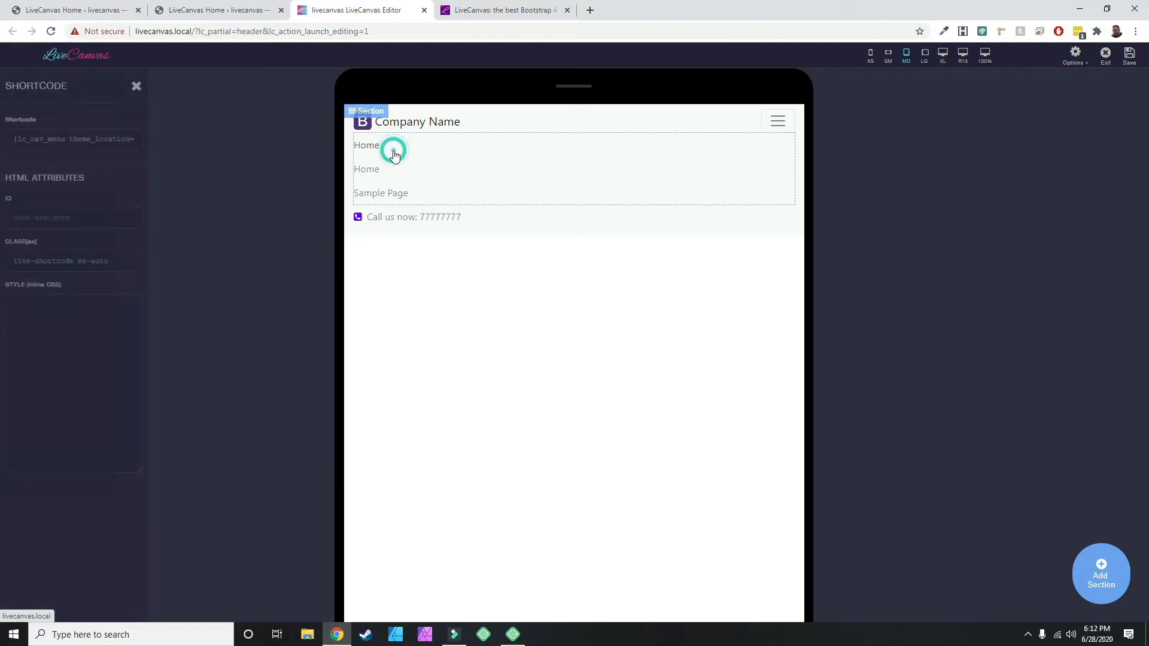
left_click(394, 155)
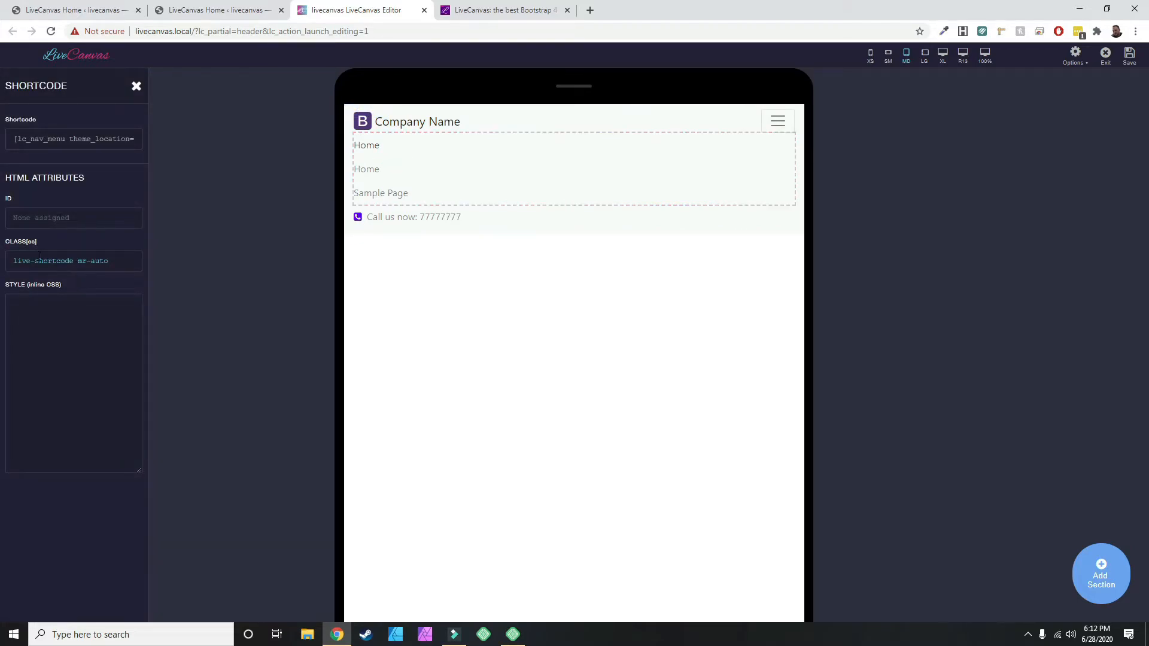
mouse_move(480, 179)
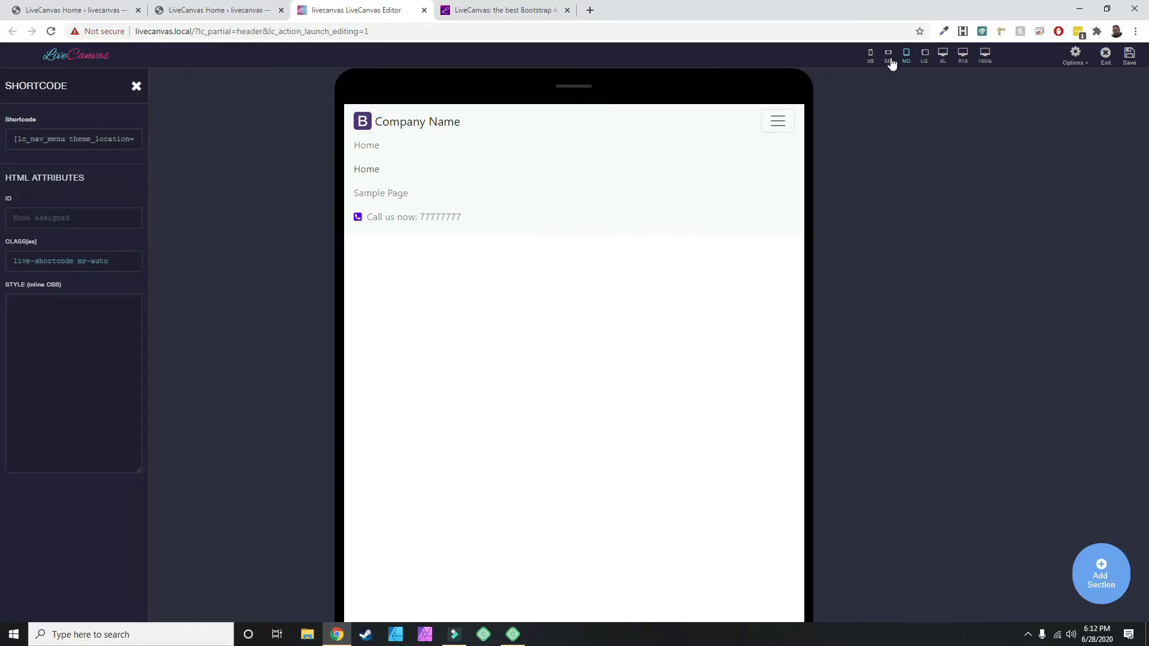
left_click(887, 55)
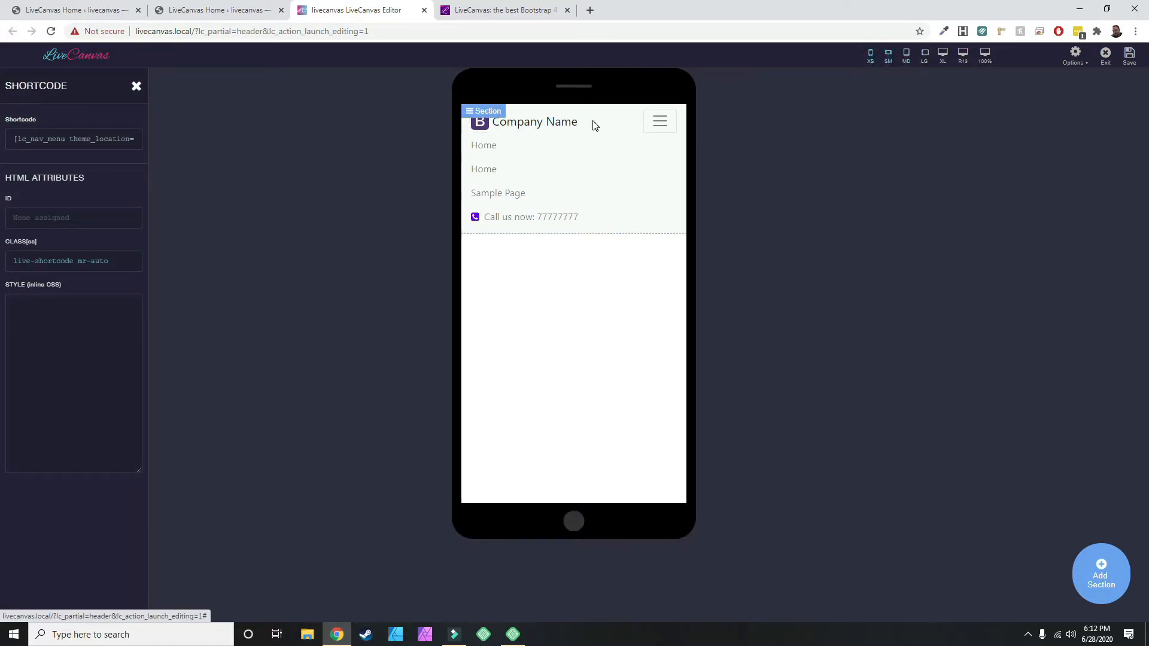
left_click(658, 121)
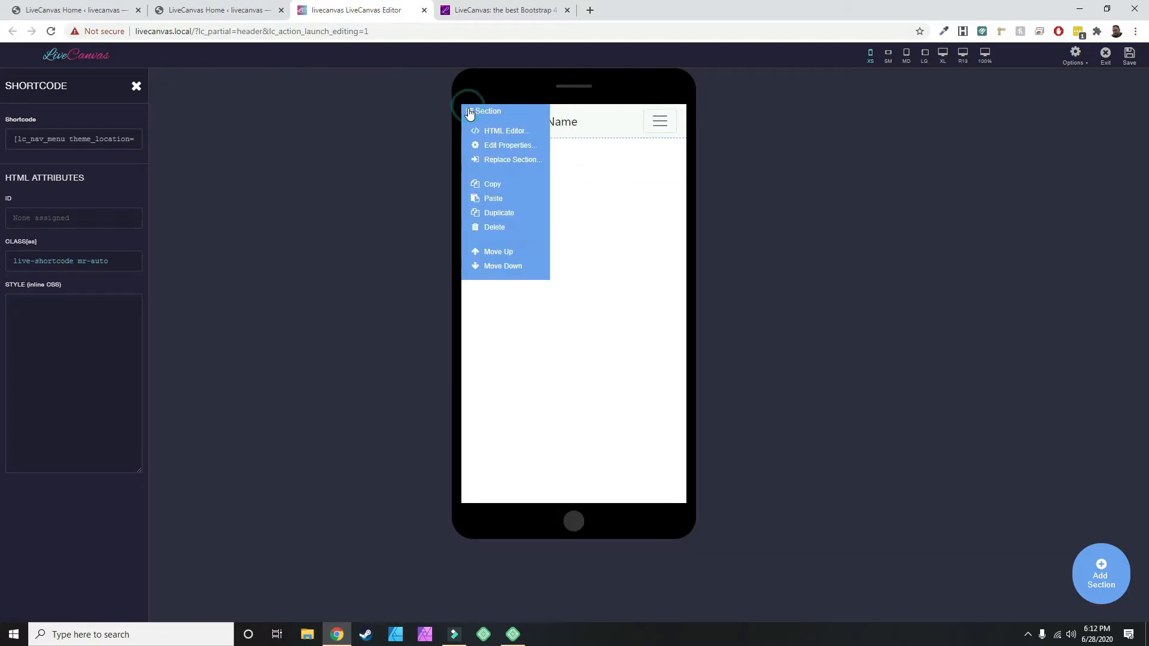
Review the header section's HTML code, then close the editor back to the preview.
left_click(505, 131)
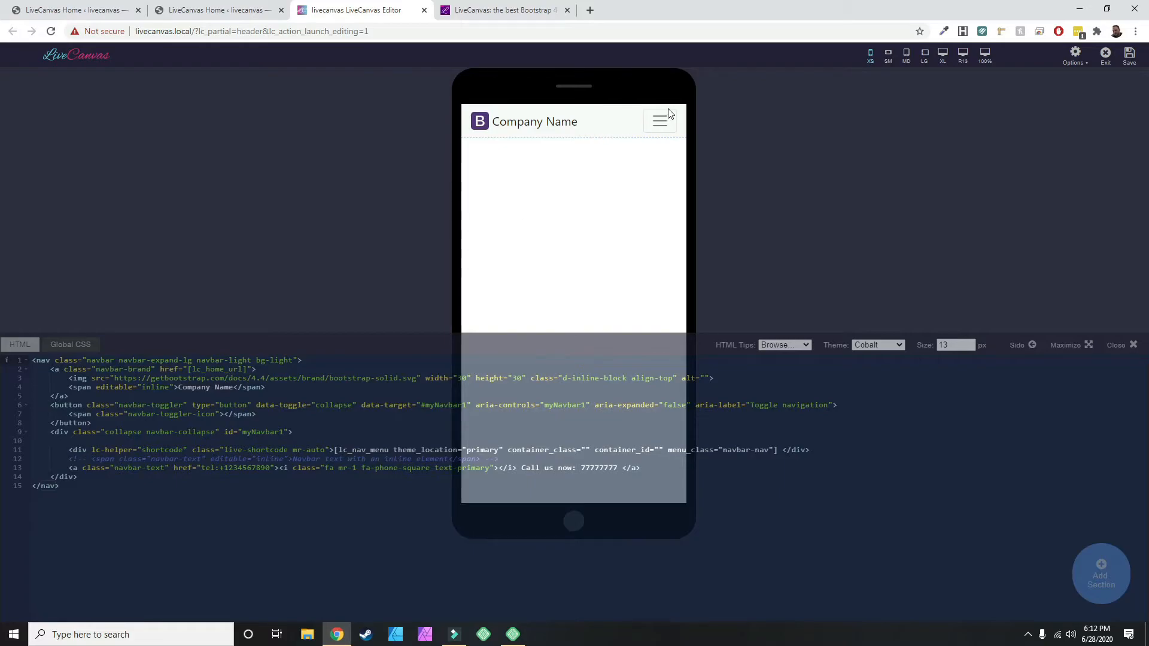
mouse_move(638, 123)
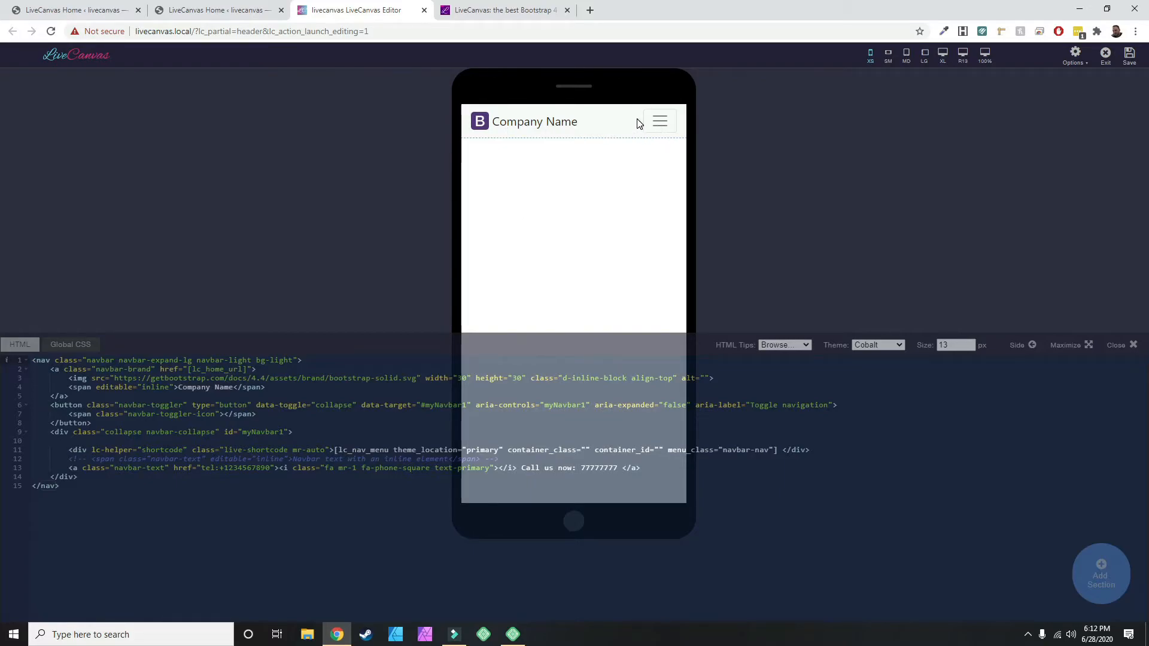
mouse_move(429, 144)
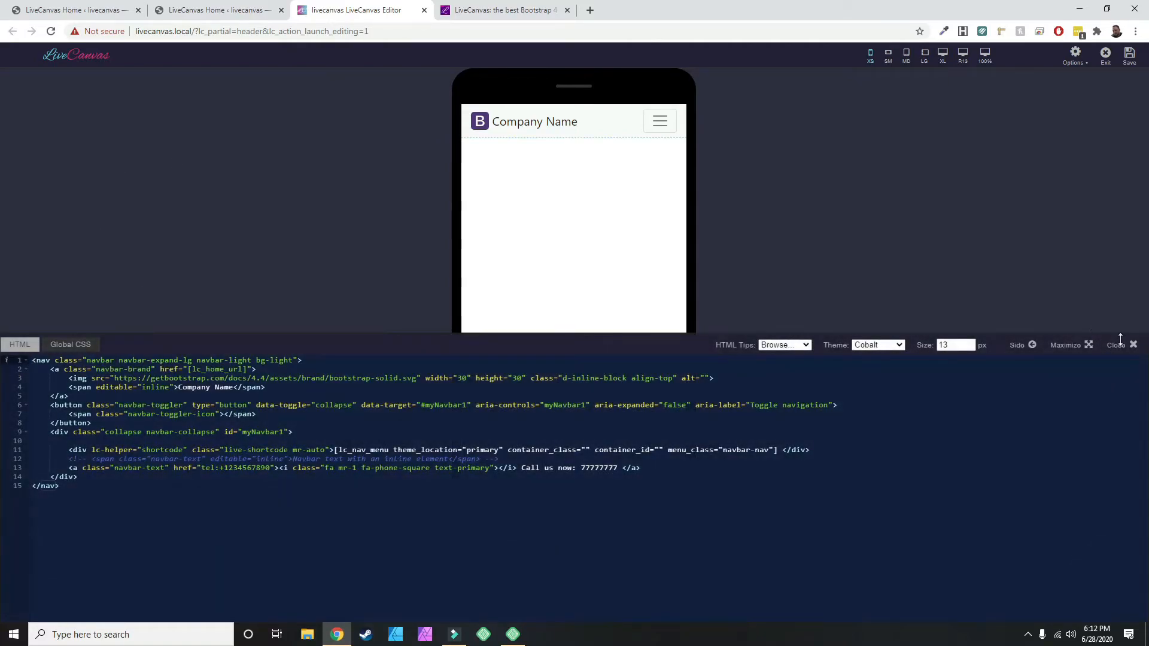
left_click(1116, 345)
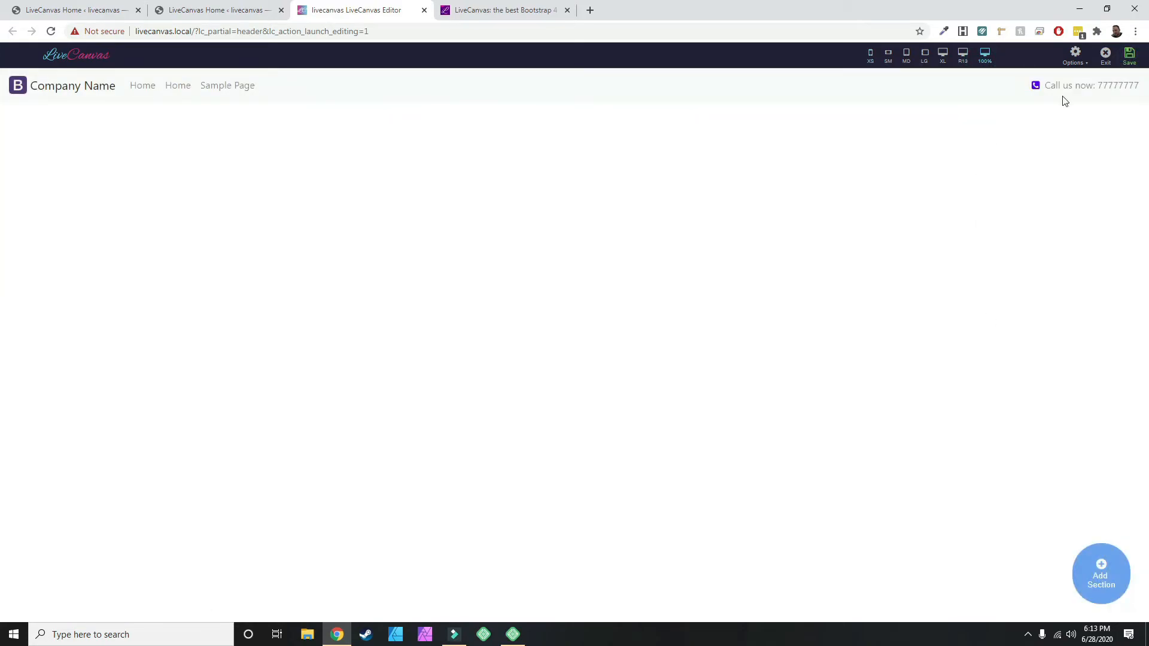
View the live site with the updated header, then go to the admin dashboard.
left_click(1105, 56)
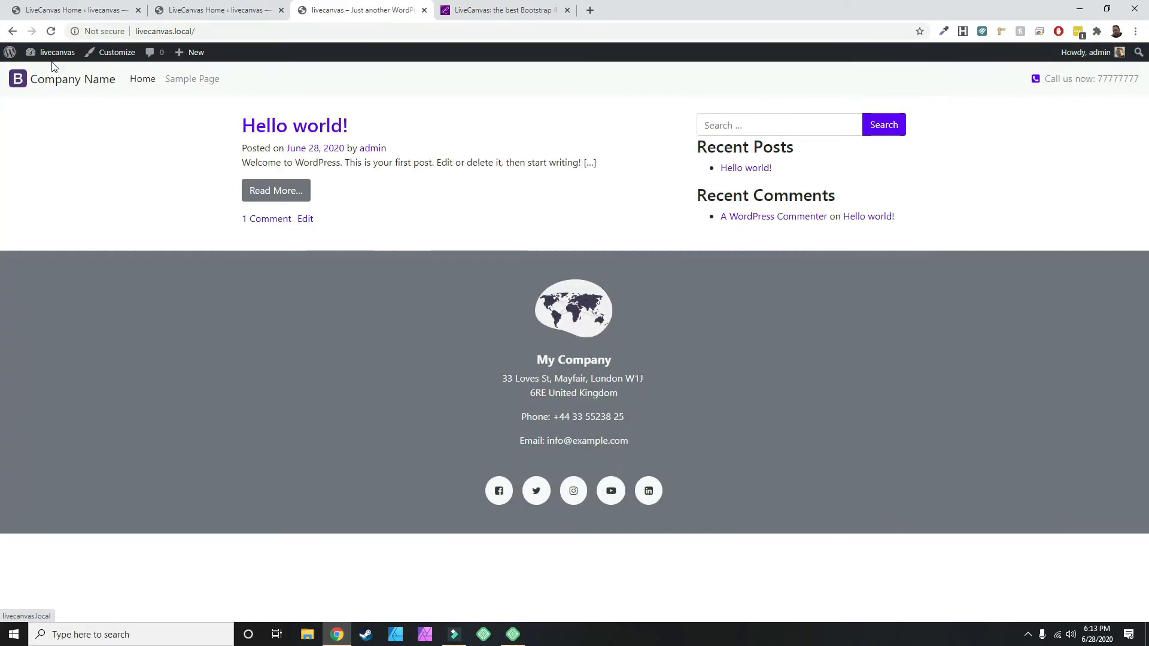
mouse_move(632, 332)
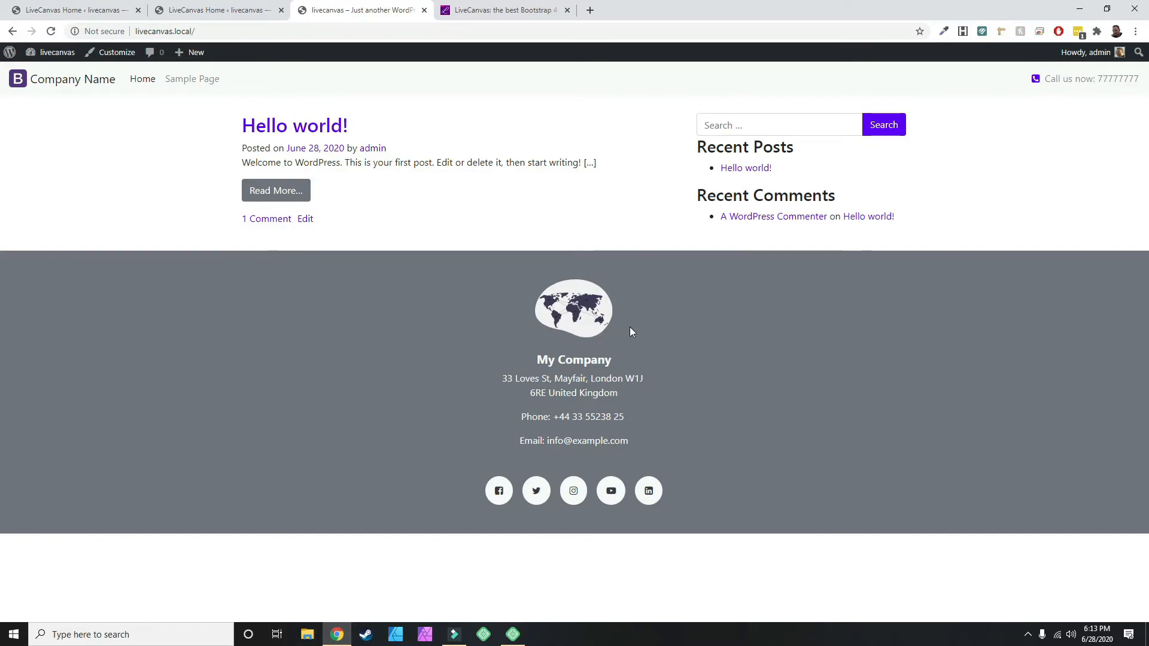
mouse_move(65, 80)
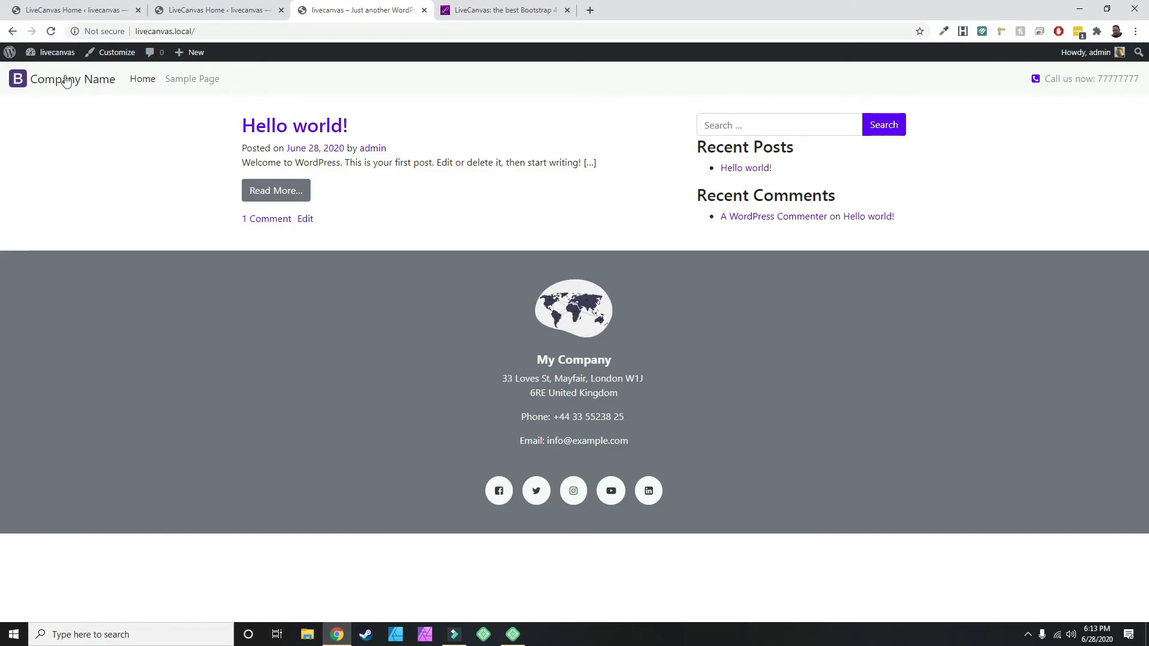
left_click(56, 52)
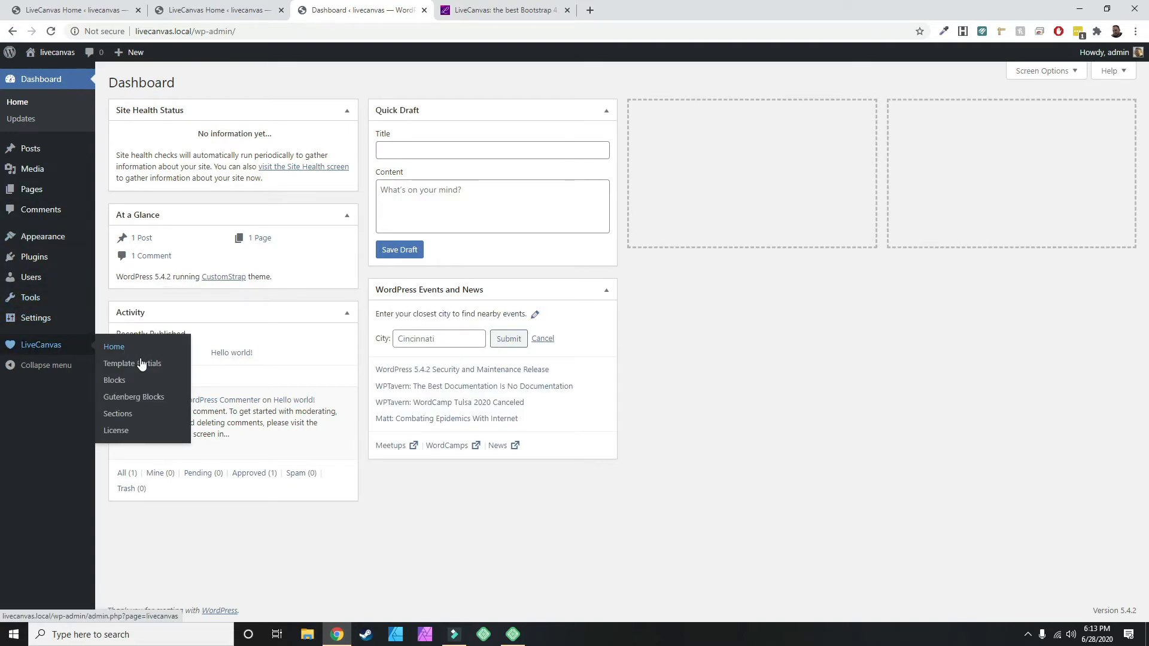
From LiveCanvas > Template Partials, open the Footer partial with LiveCanvas.
left_click(132, 363)
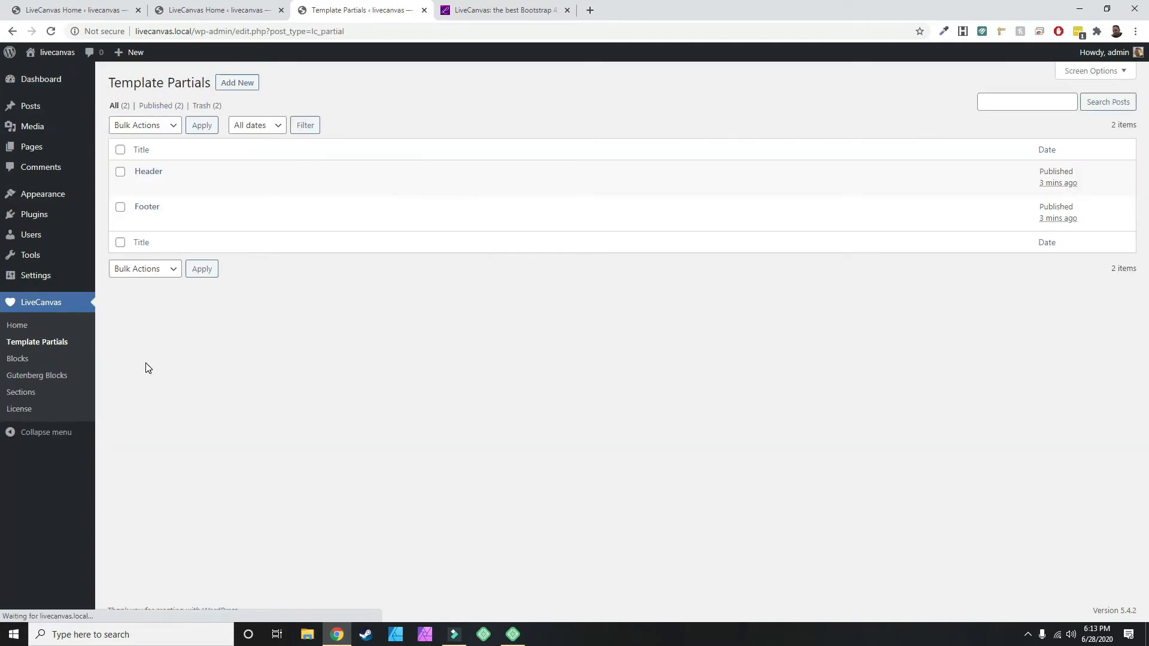
left_click(275, 220)
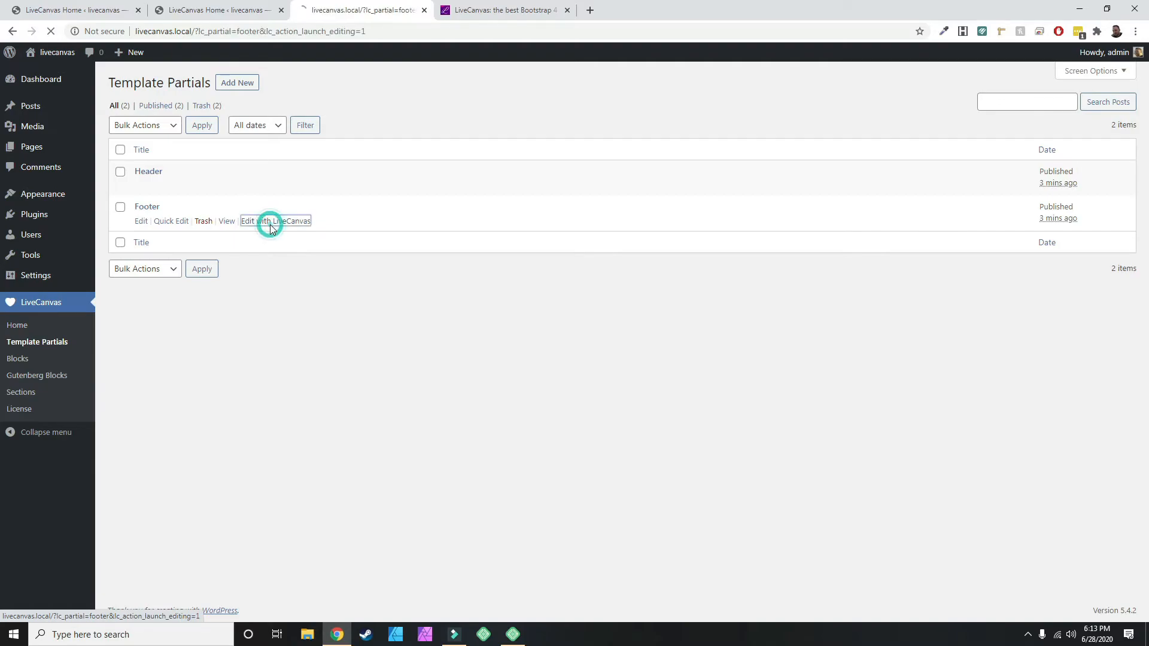
left_click(275, 220)
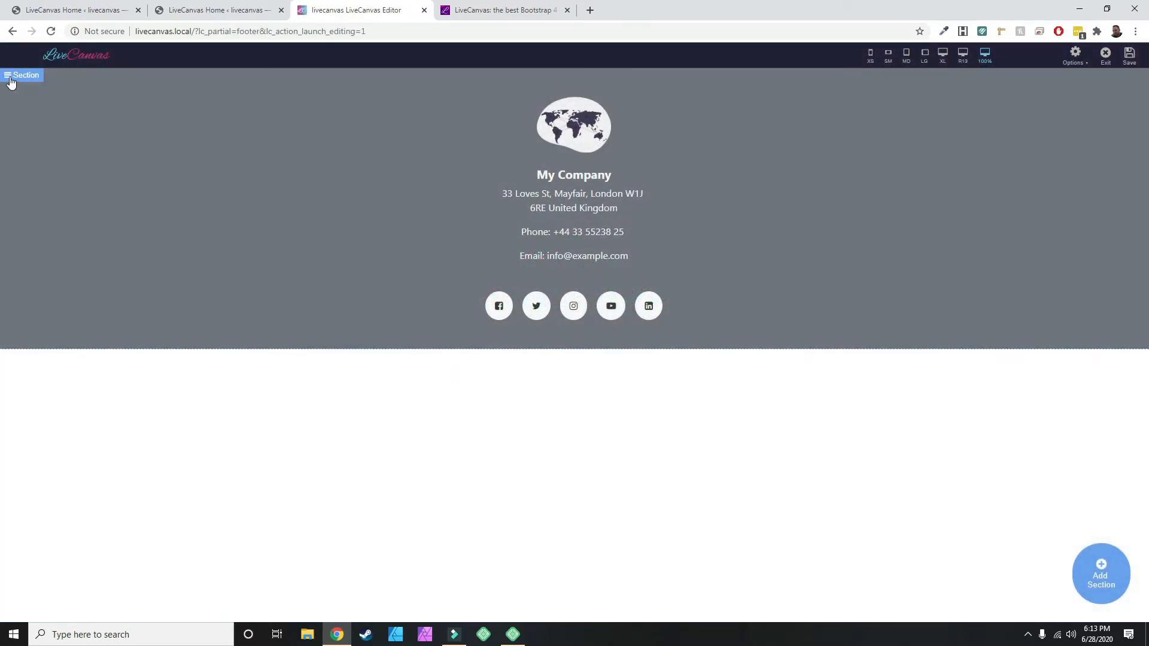
Bring up the footer section's options and expand the Footer readymades category.
left_click(23, 75)
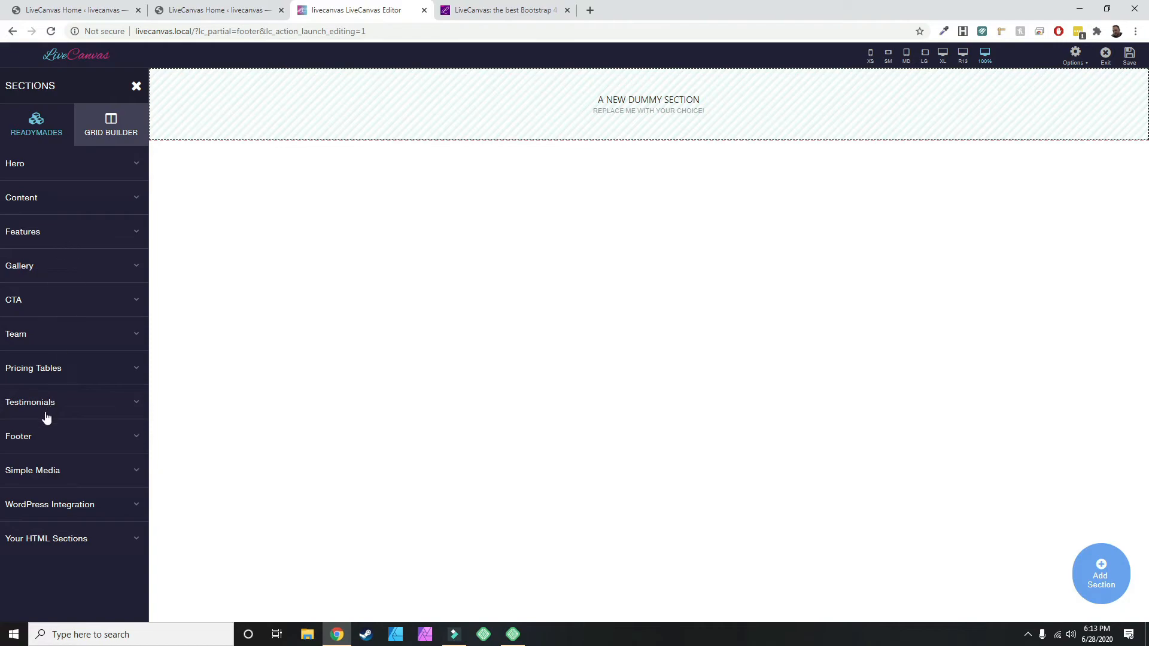
left_click(18, 436)
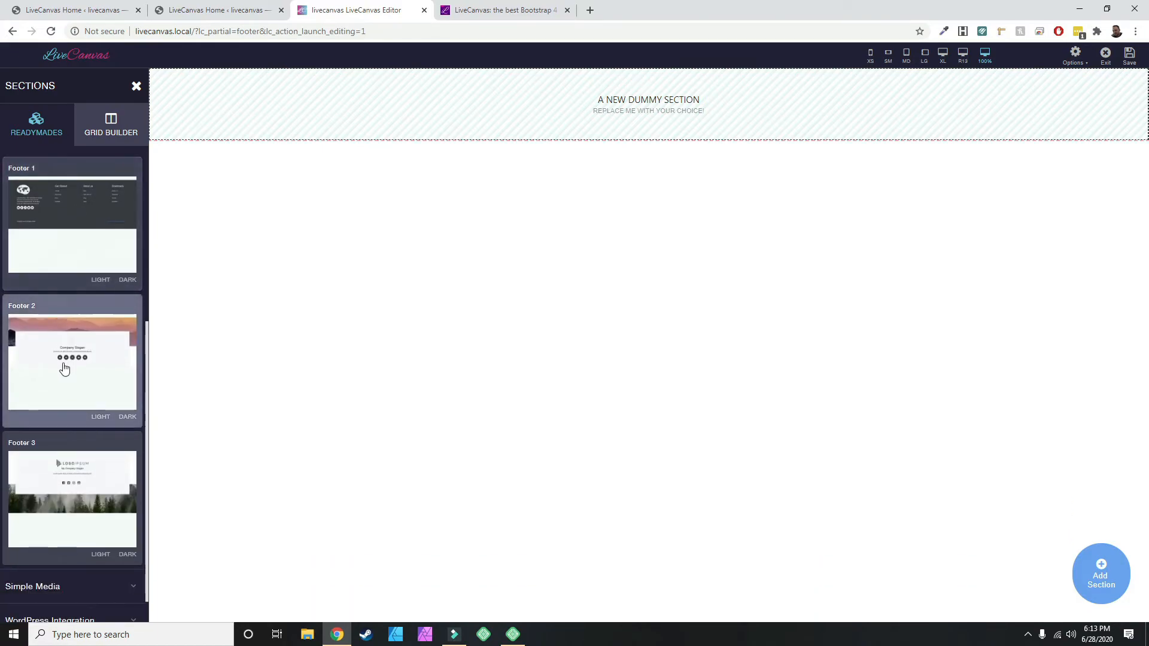
mouse_move(86, 492)
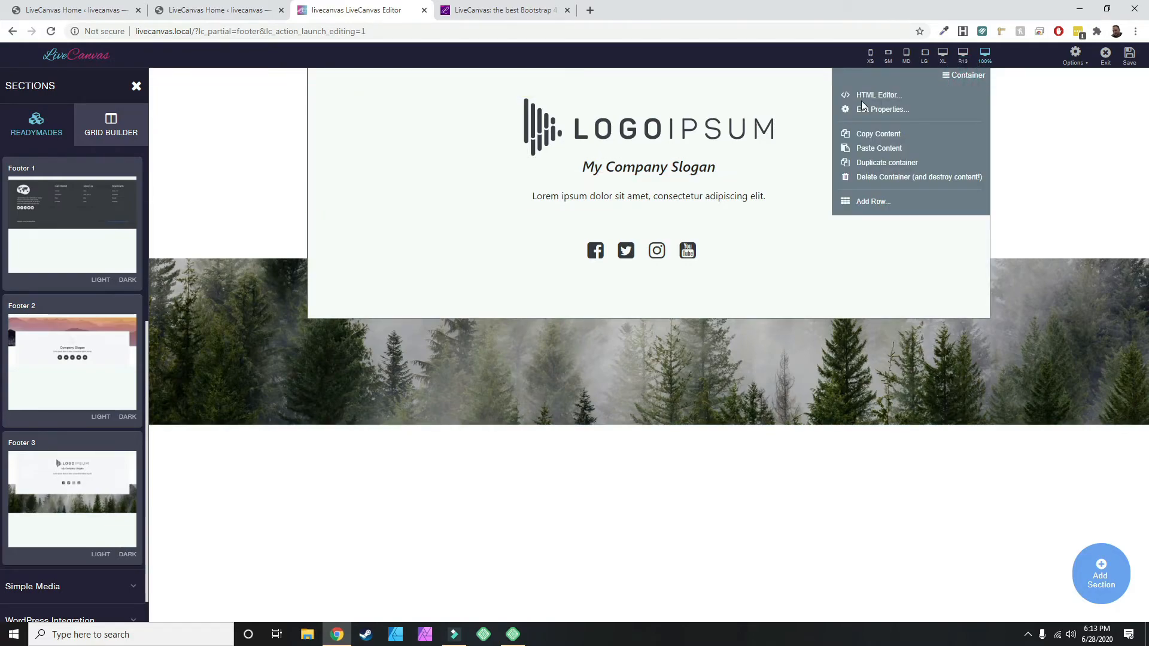
Set the footer logo-and-slogan container's Background Color to White via Edit Properties.
left_click(882, 109)
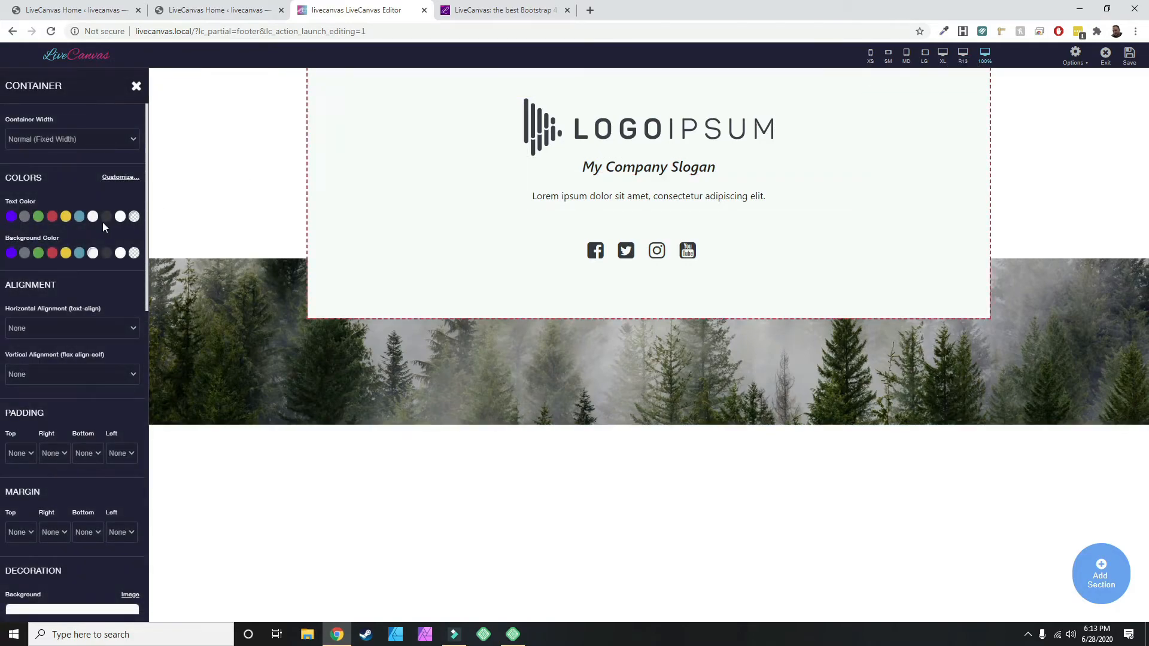
mouse_move(120, 253)
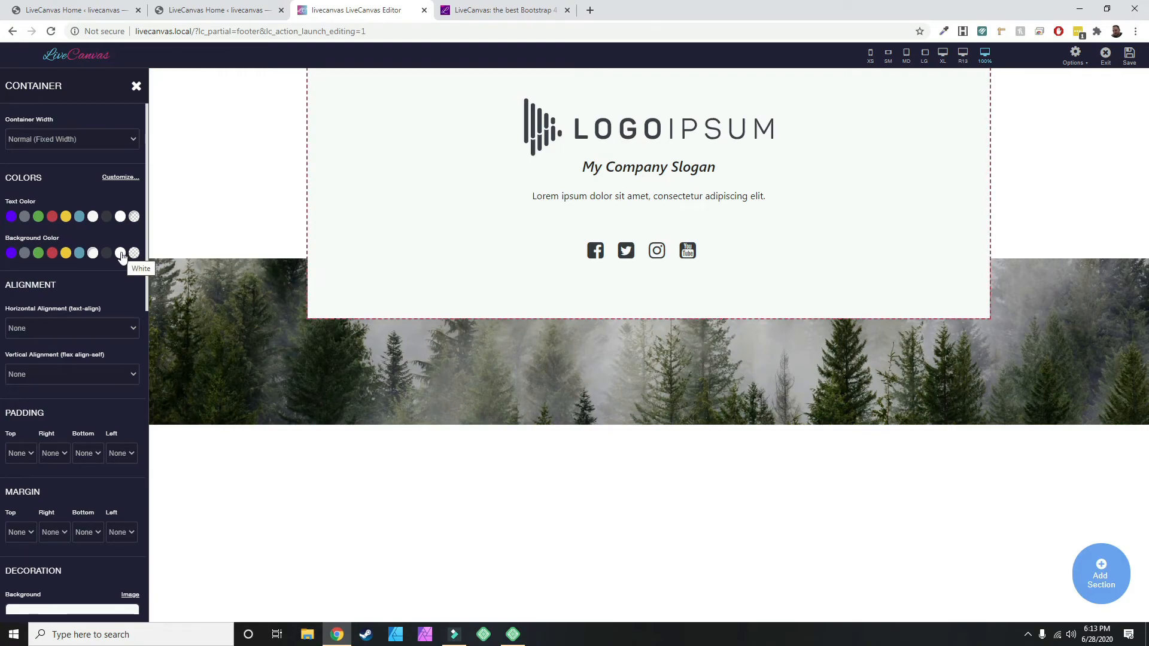
left_click(119, 253)
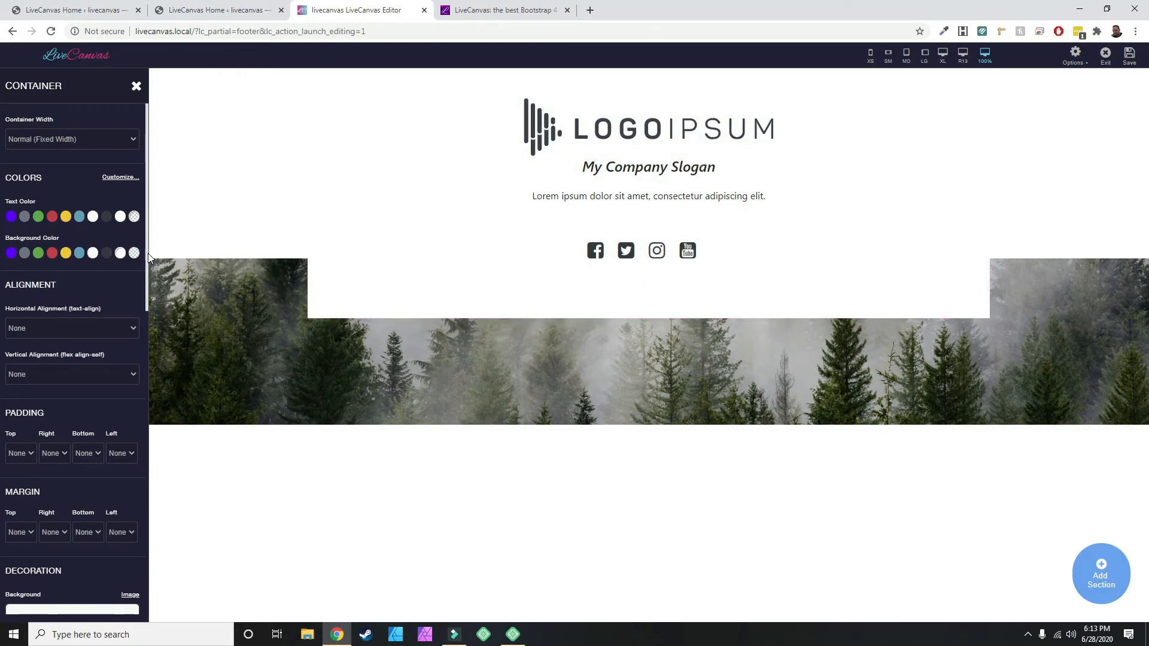
mouse_move(269, 305)
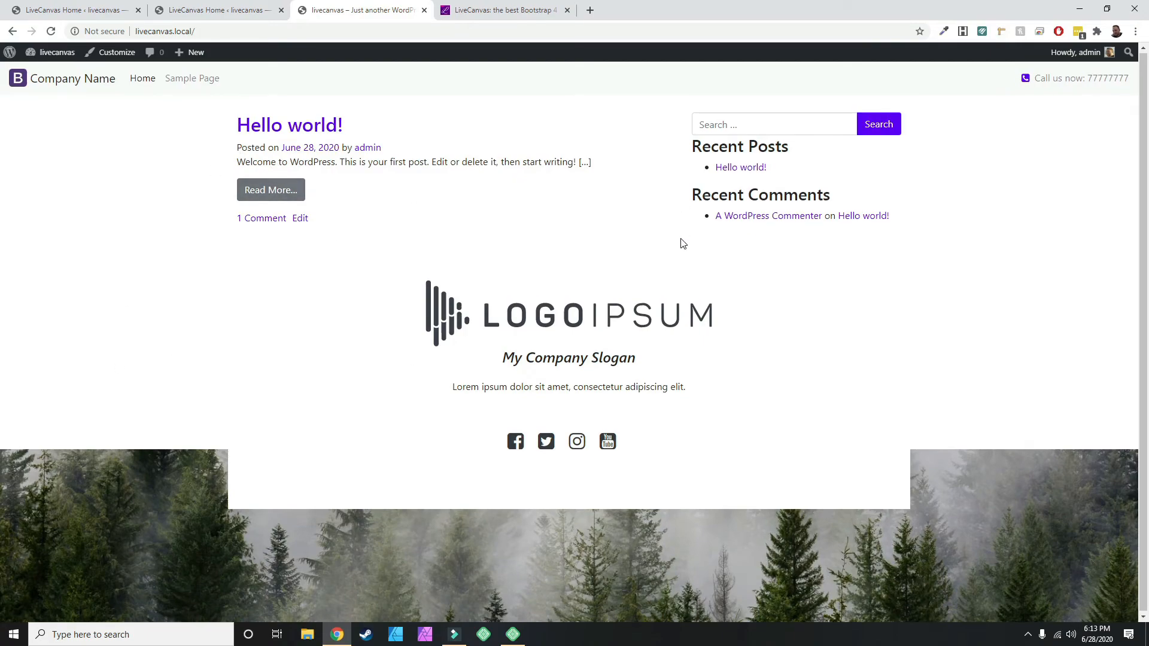
mouse_move(180, 136)
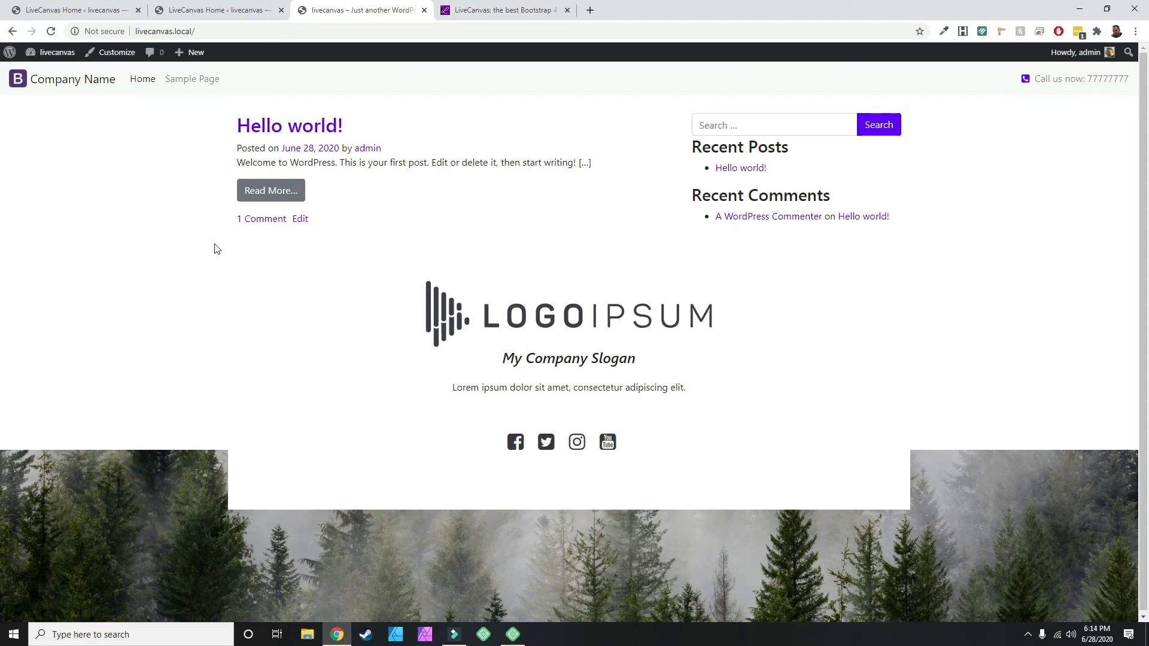
mouse_move(339, 200)
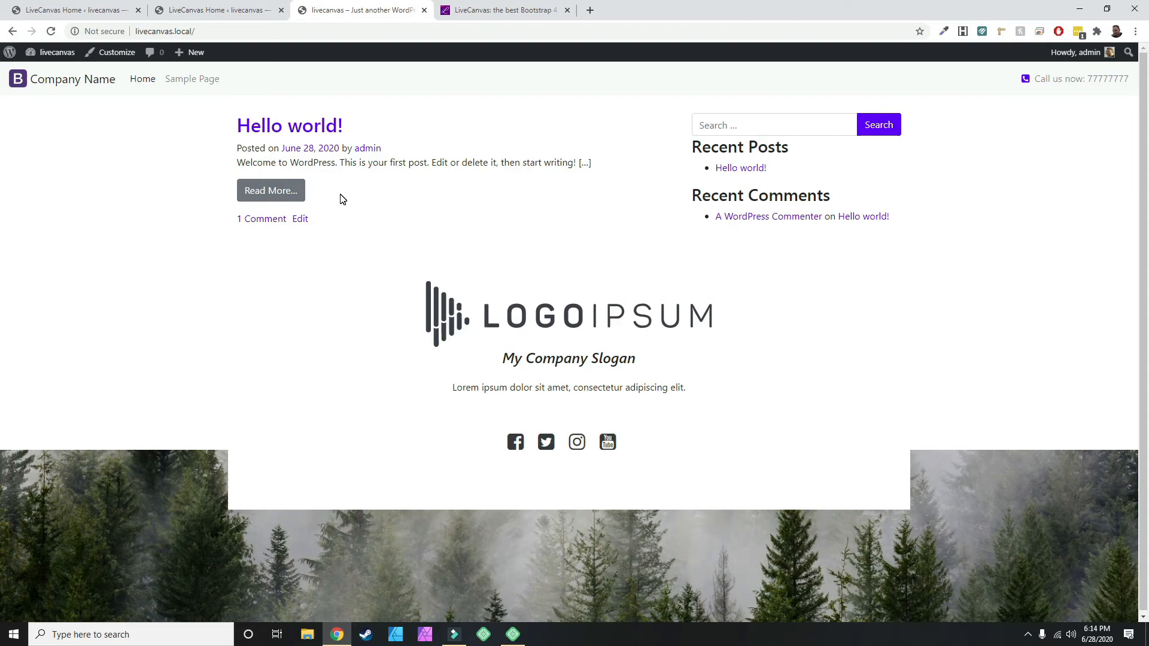
mouse_move(312, 134)
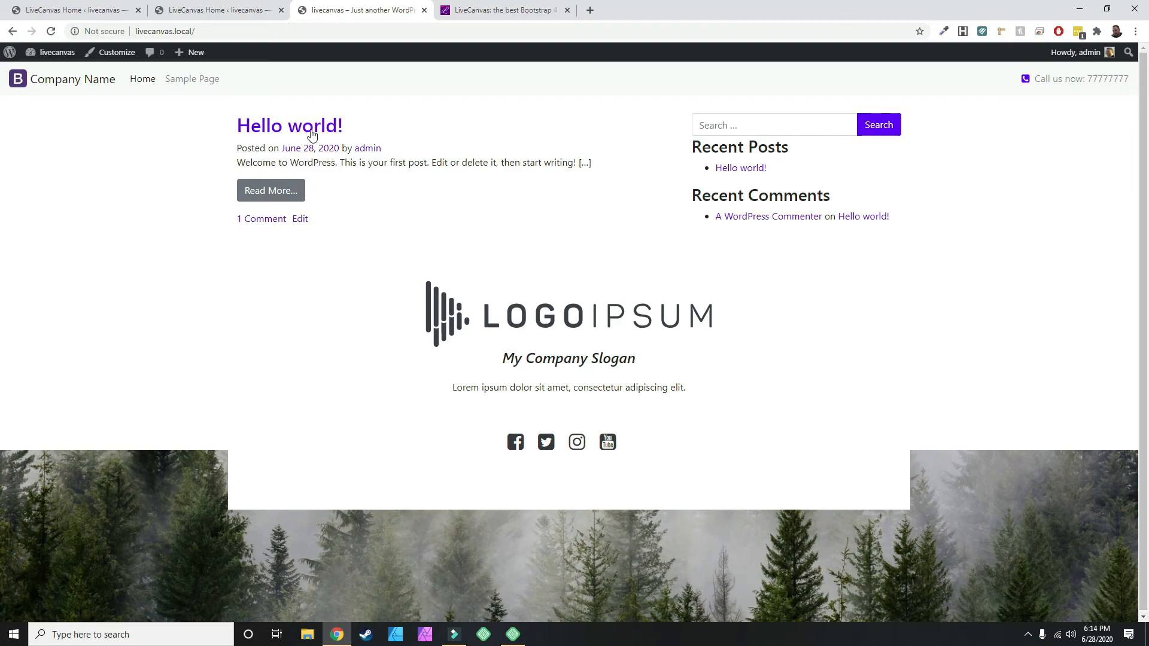
mouse_move(237, 139)
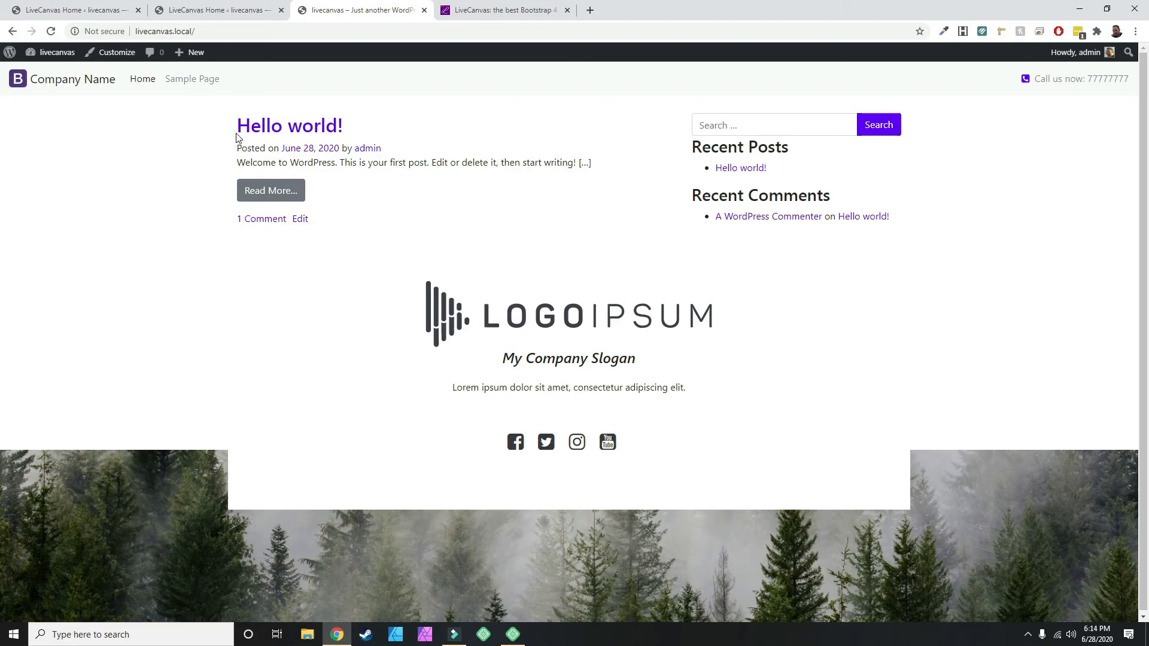
mouse_move(154, 119)
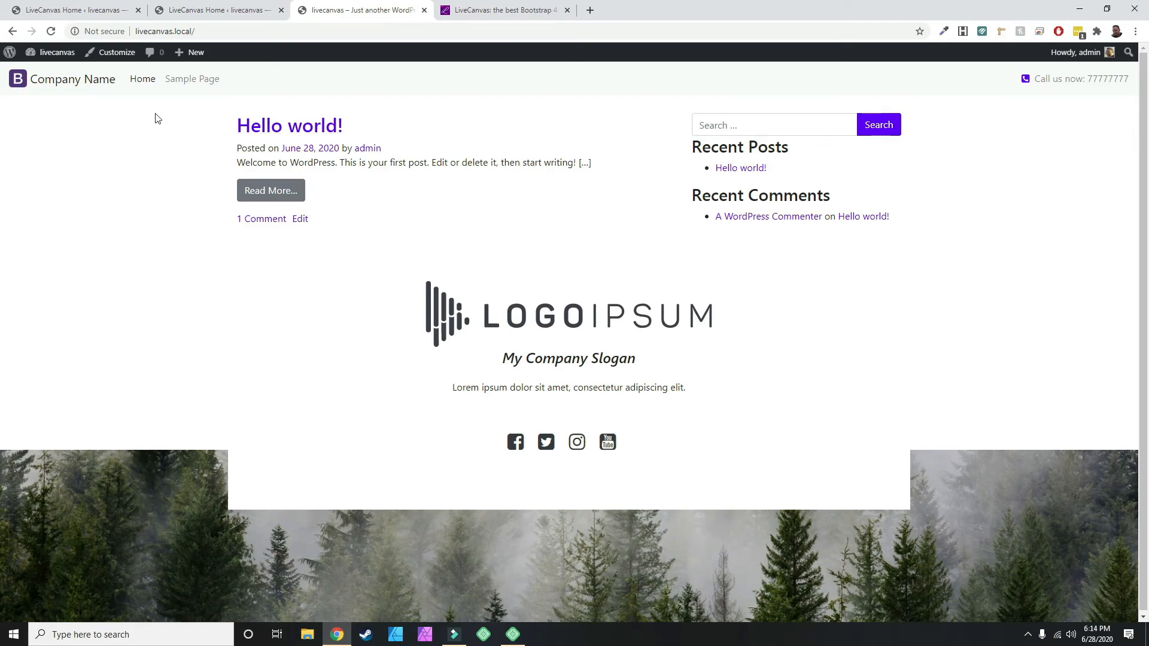
Switch the browser to the livecanvas.com website after checking the live footer.
left_click(504, 9)
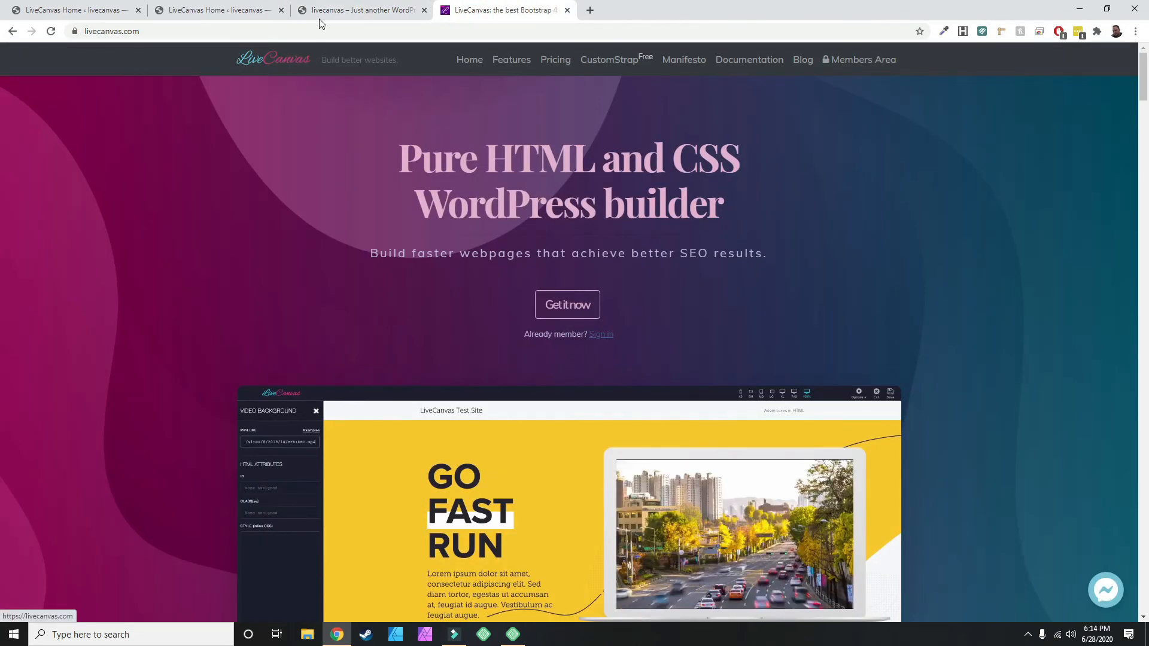
Browse the CustomStrap page from its top navigation link down through the features to the download section and back up.
left_click(601, 60)
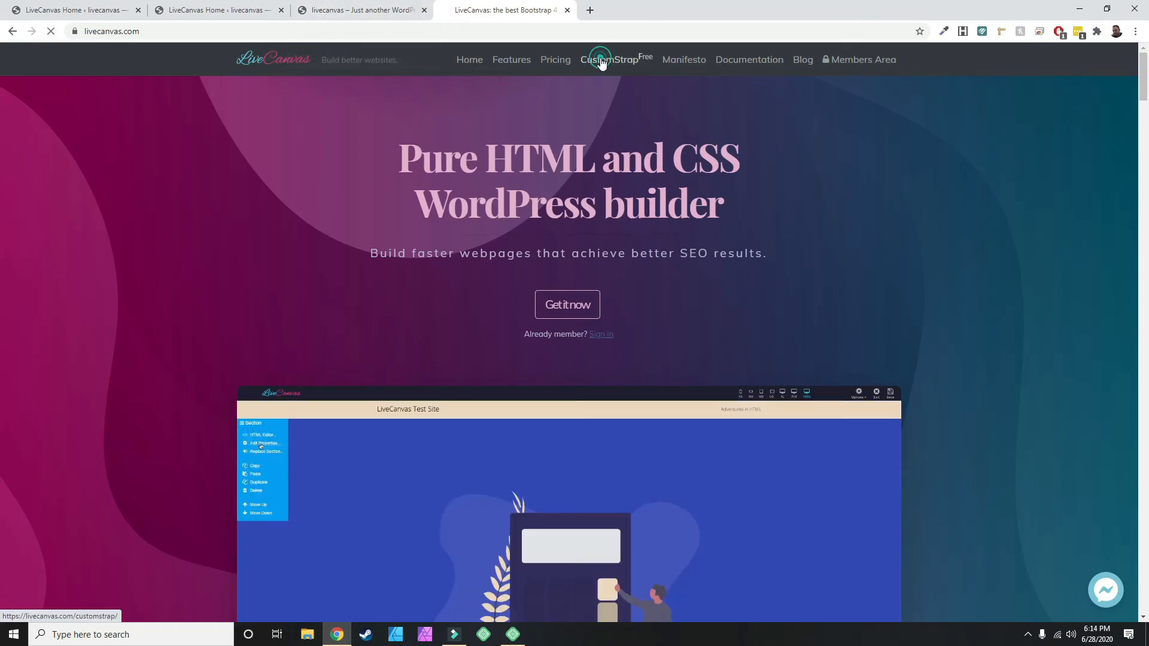
left_click(610, 60)
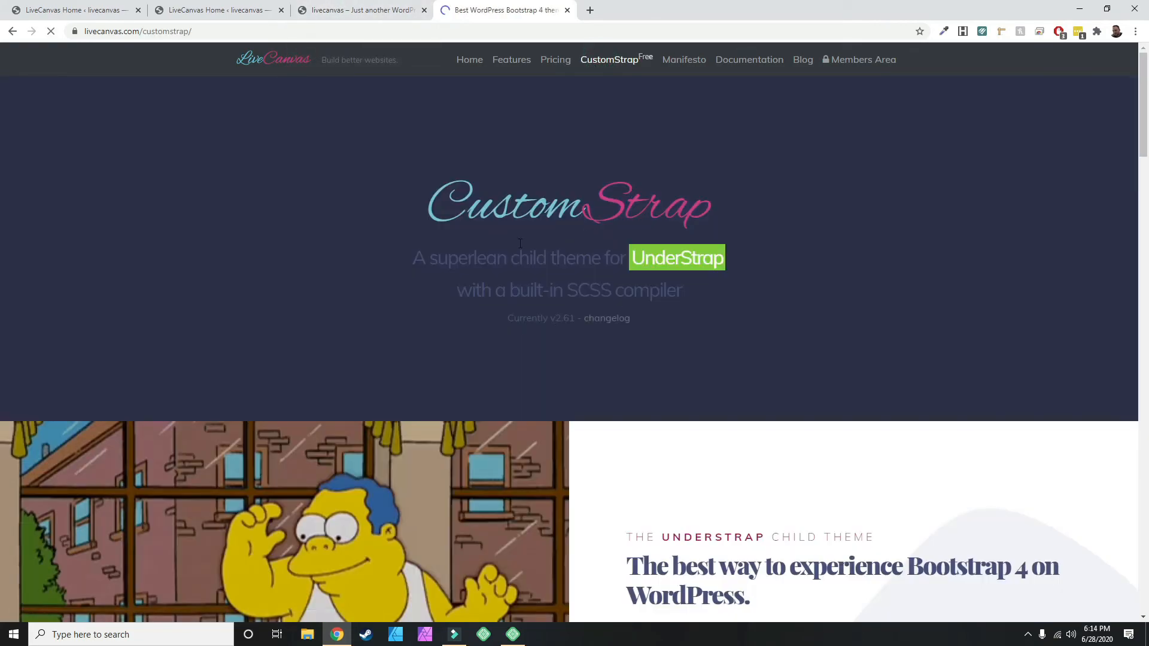
scroll("down", 3)
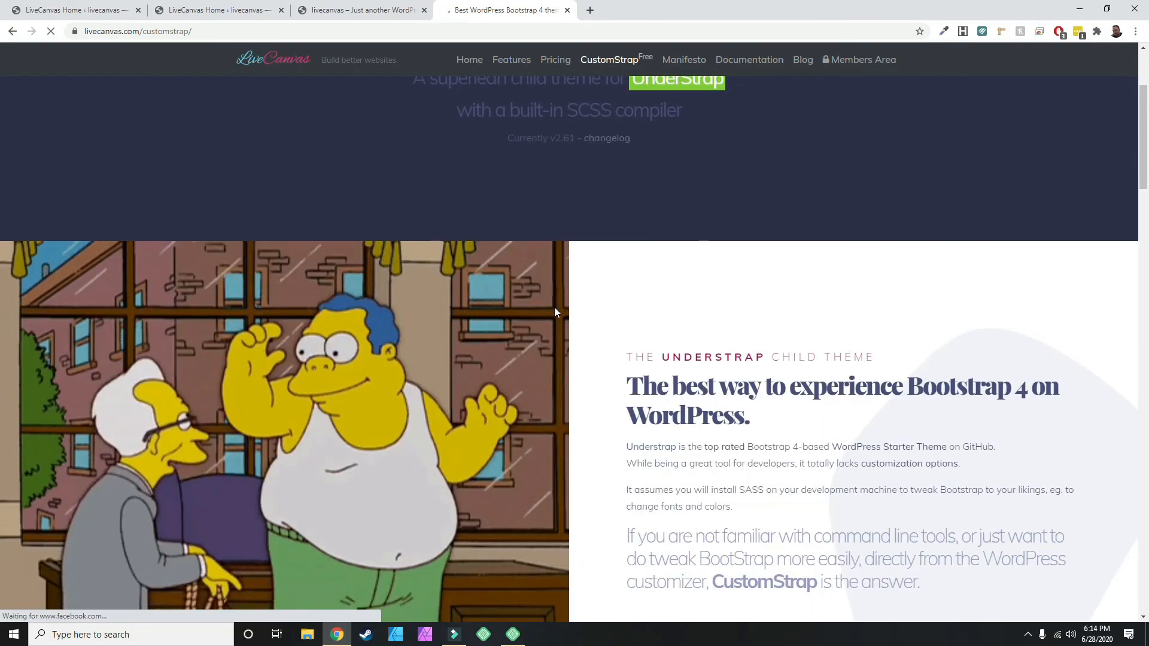
scroll("down", 3)
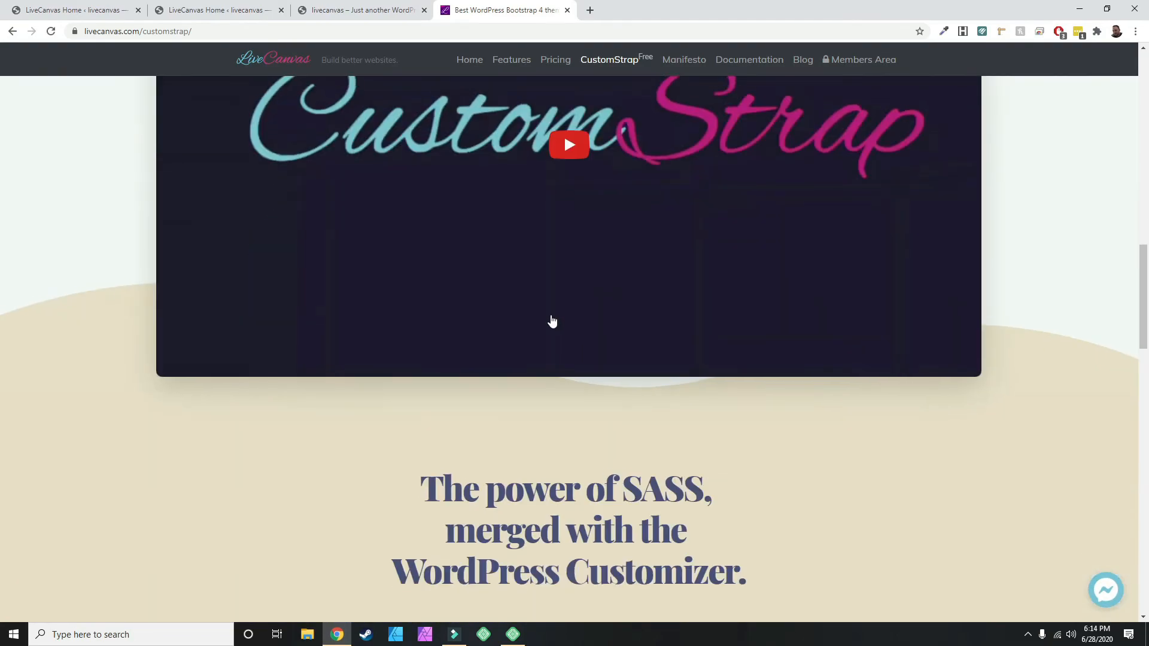
scroll("down", 3)
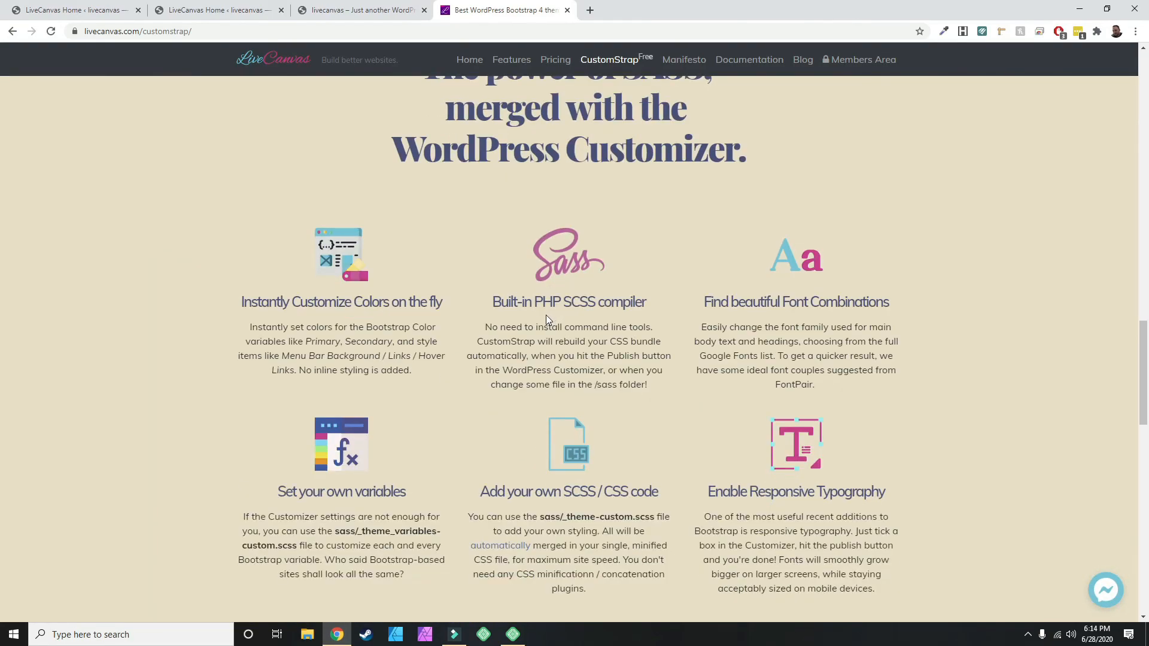
scroll("down", 3)
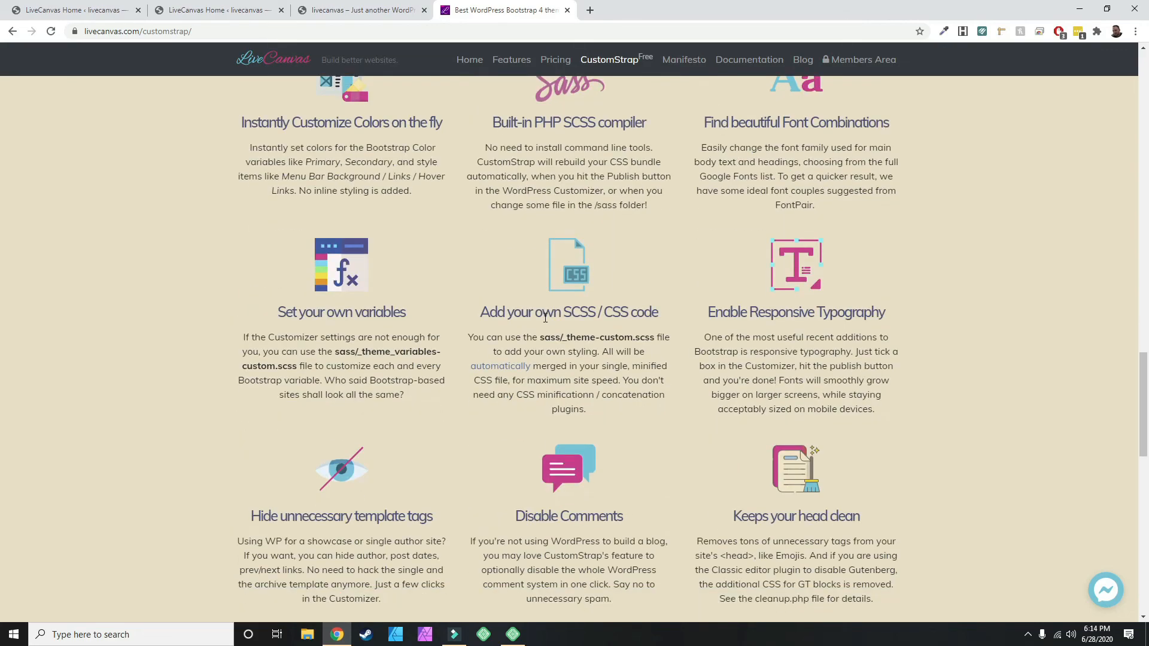
scroll("down", 3)
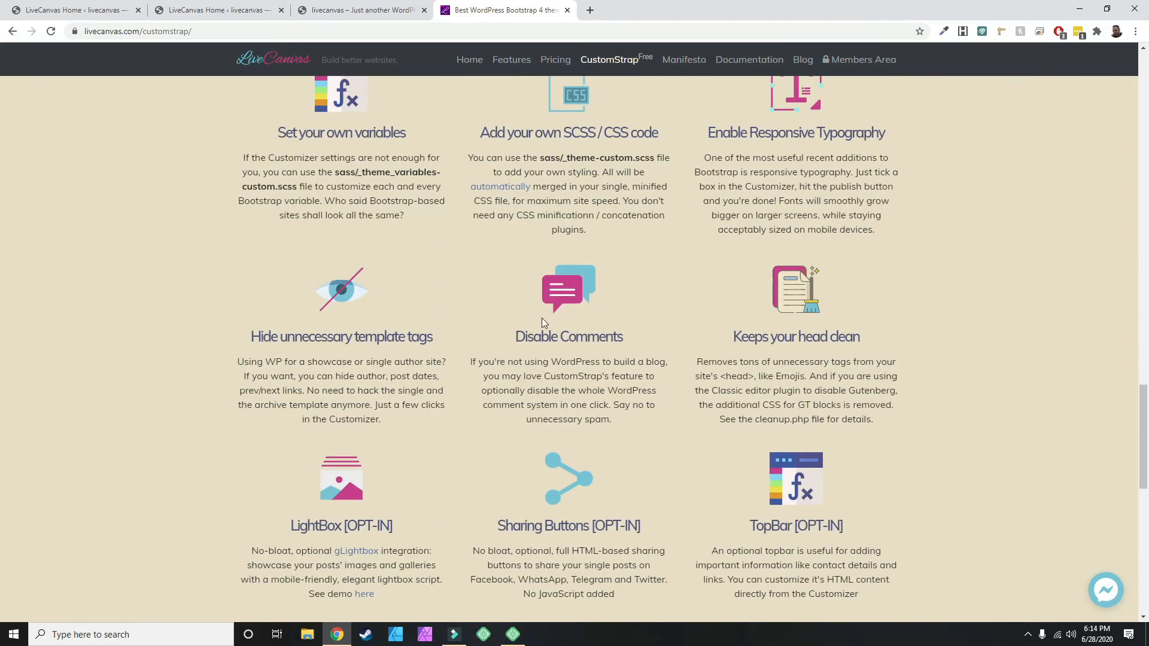
scroll("down", 3)
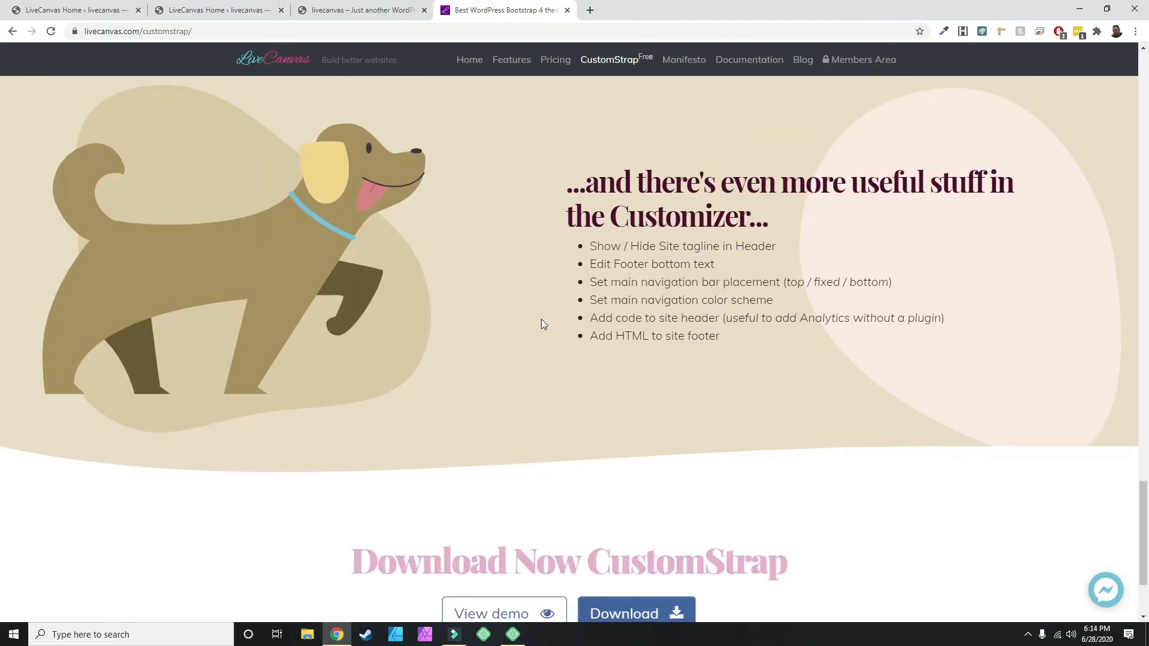
scroll("down", 3)
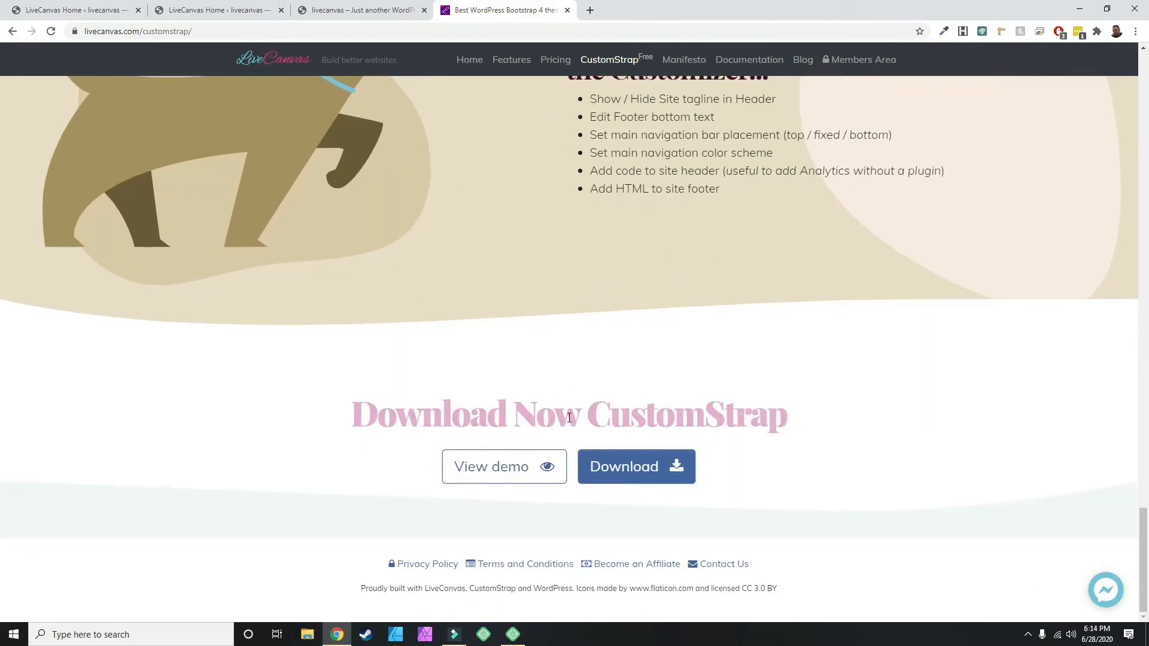
scroll("up", 3)
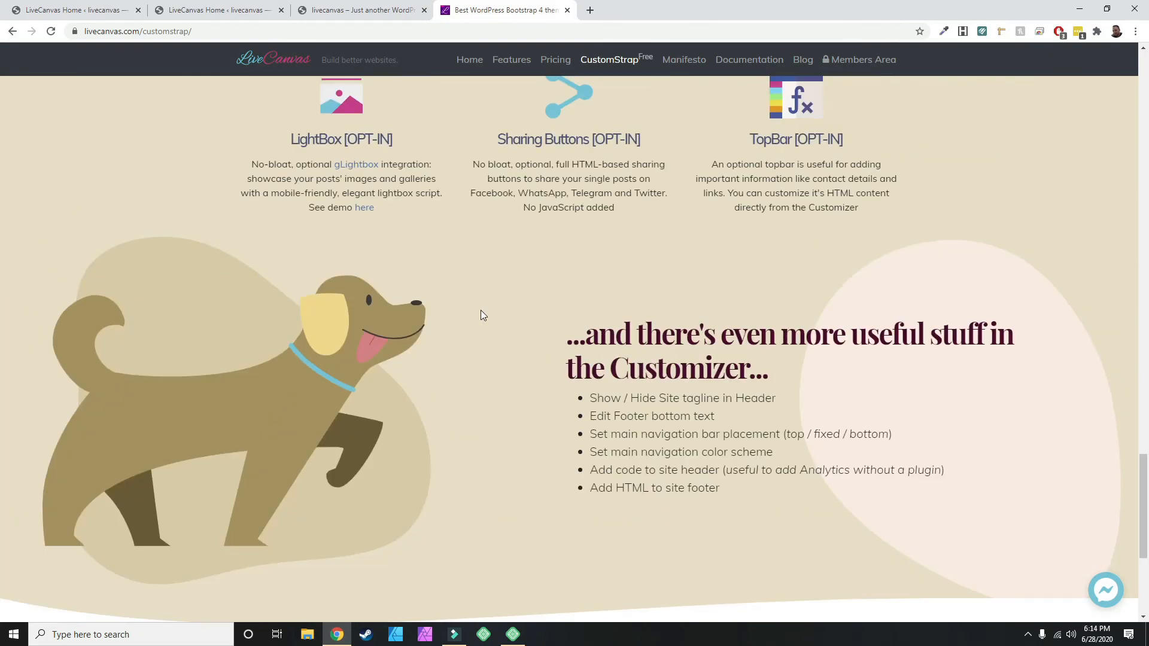
scroll("down", 3)
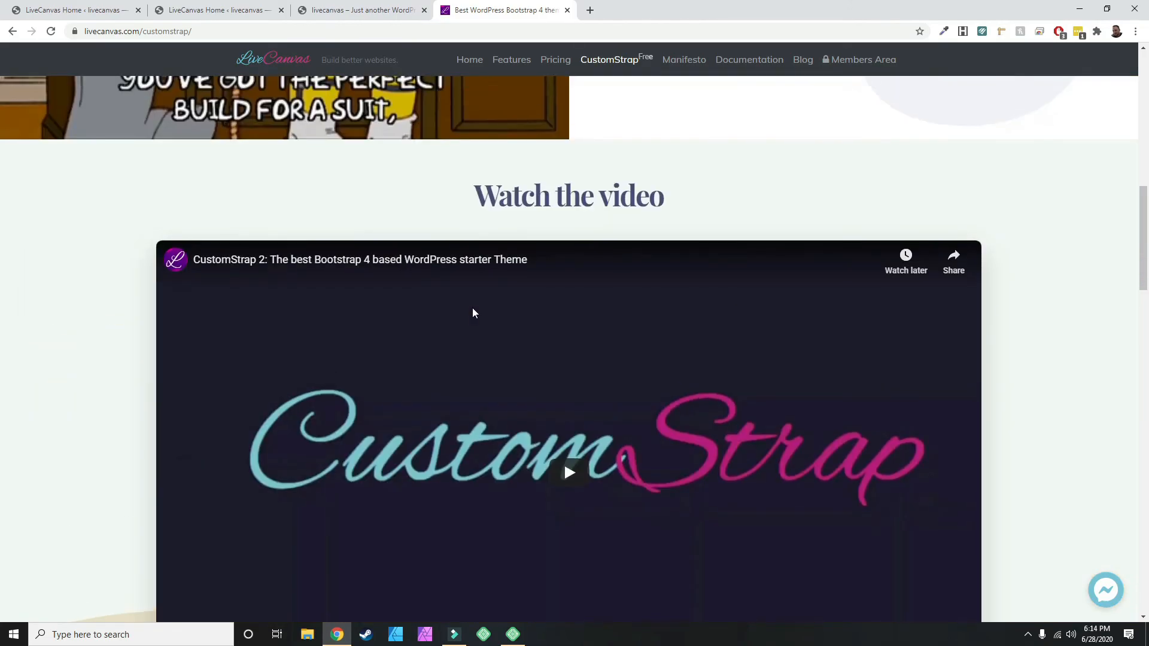
scroll("up", 3)
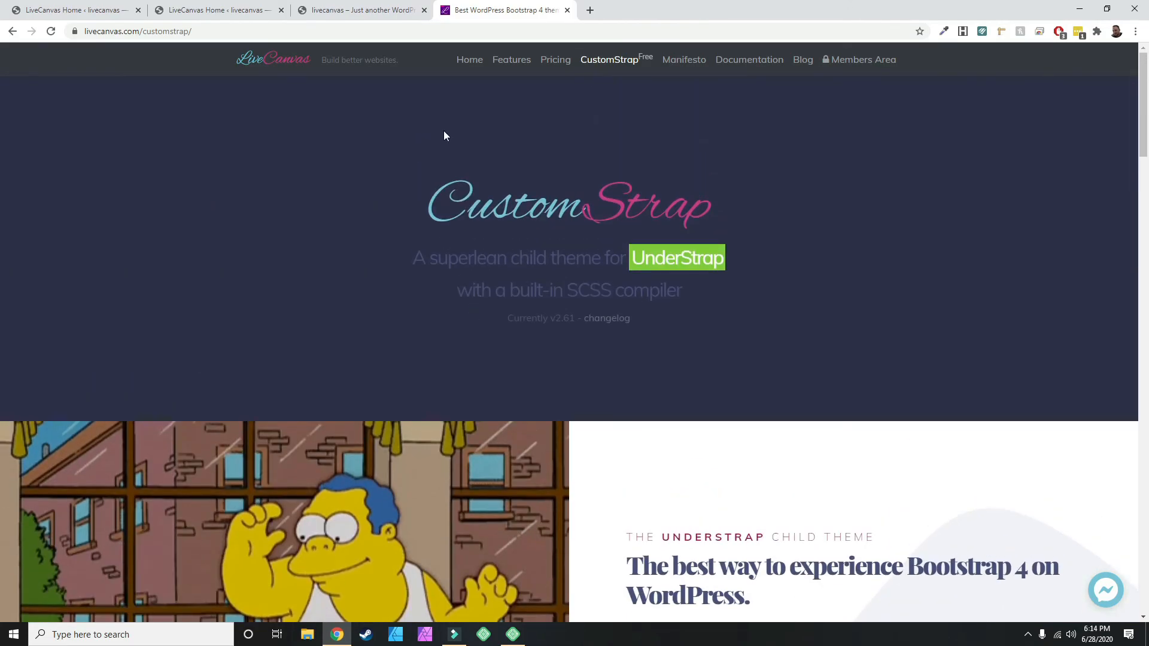
mouse_move(359, 9)
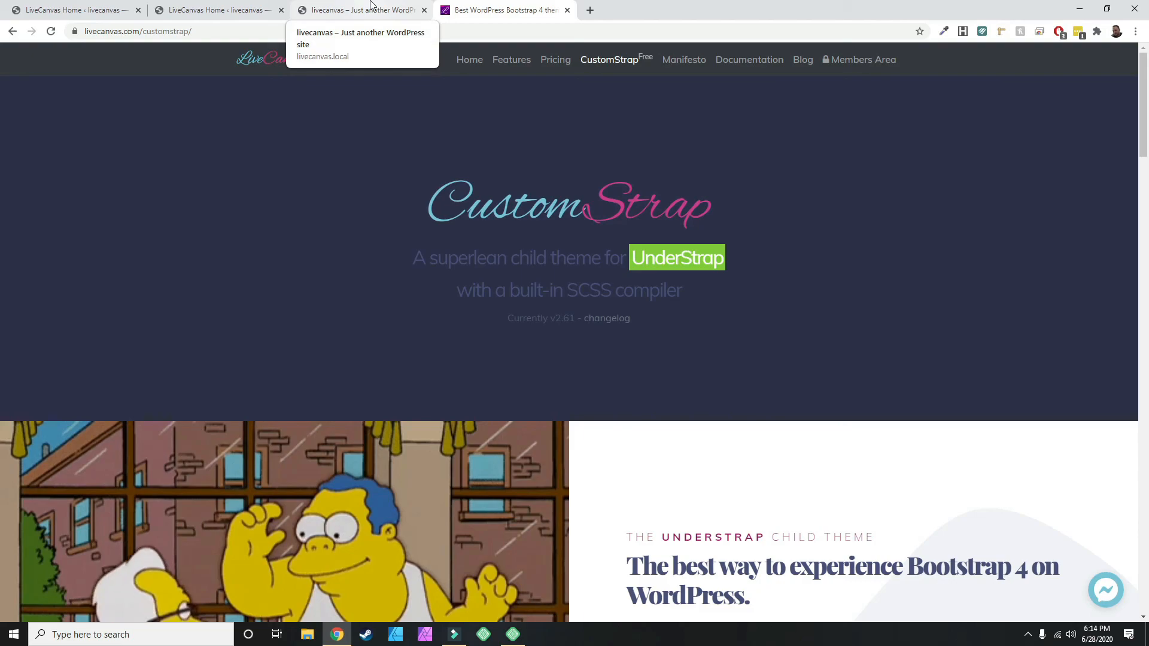